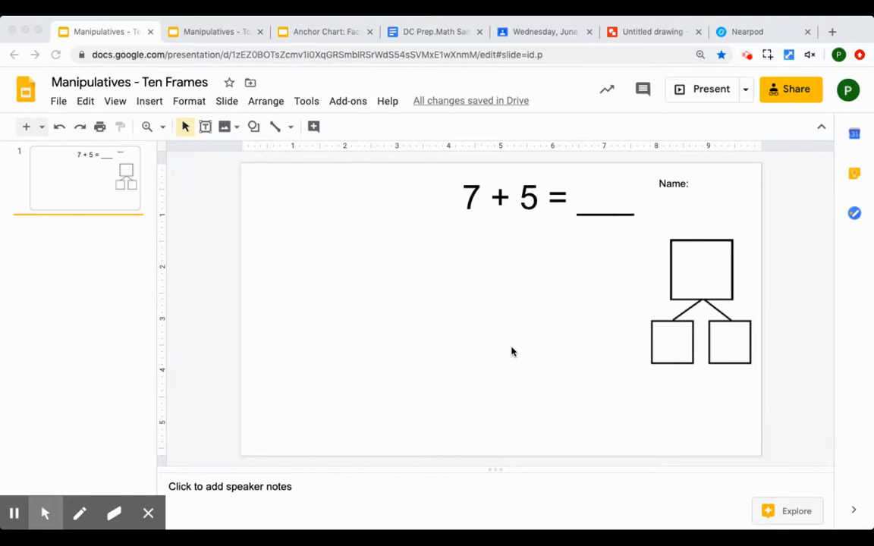
mouse_move(438, 322)
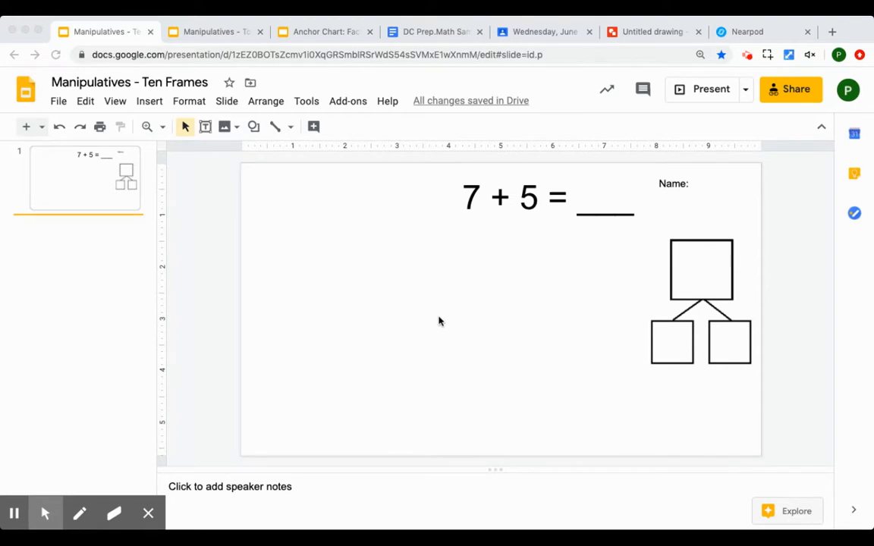
mouse_move(565, 229)
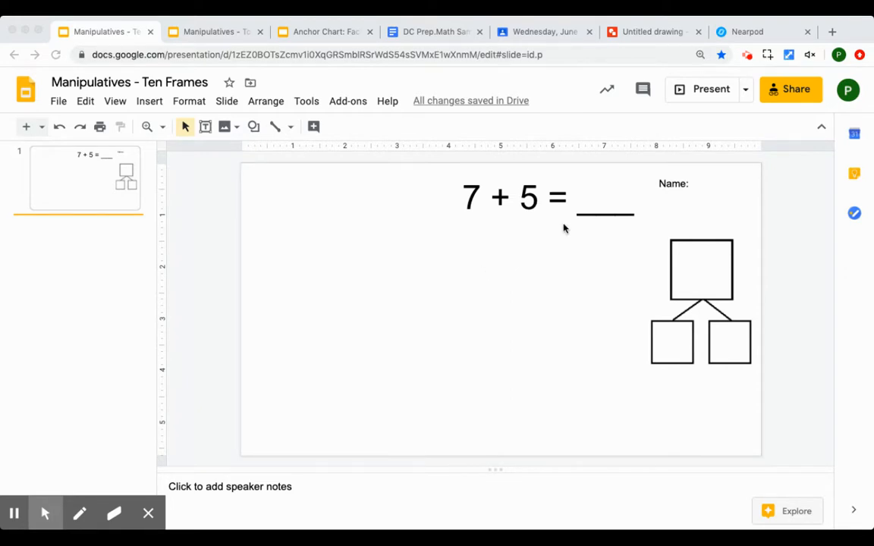
mouse_move(619, 259)
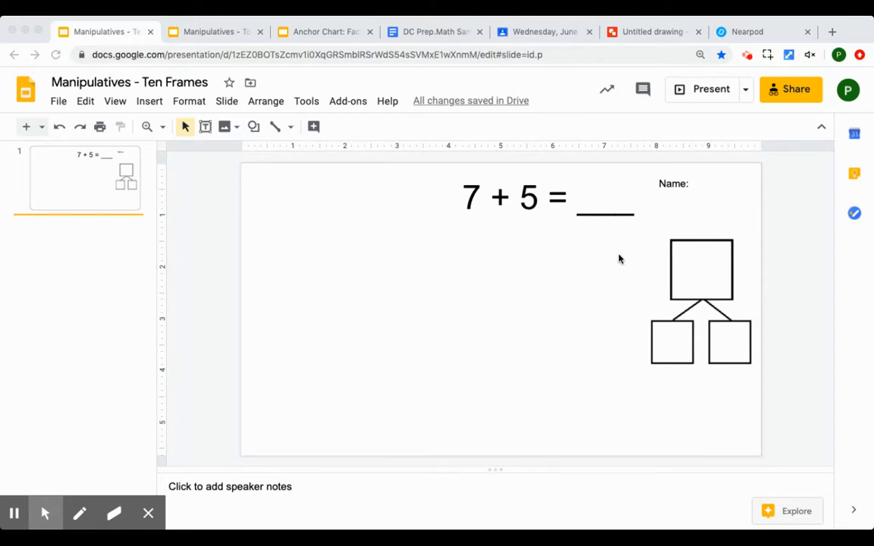
mouse_move(679, 258)
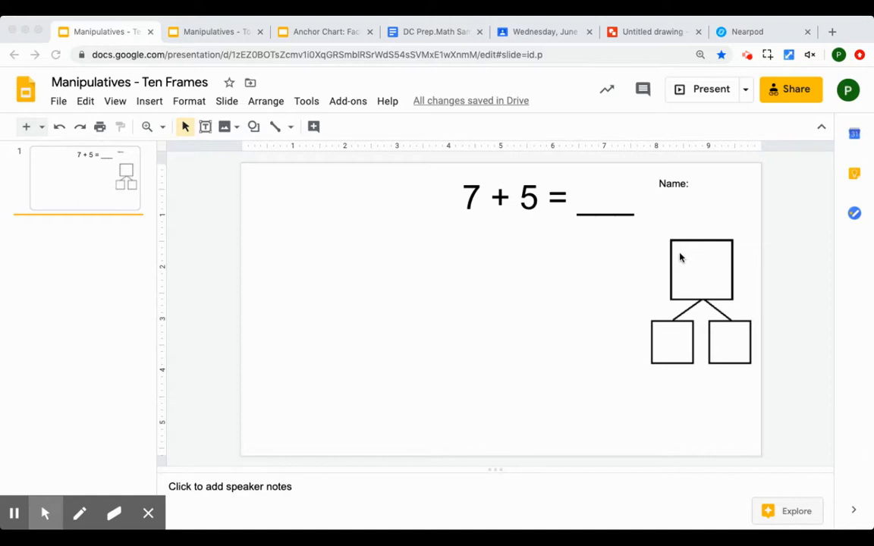
mouse_move(693, 250)
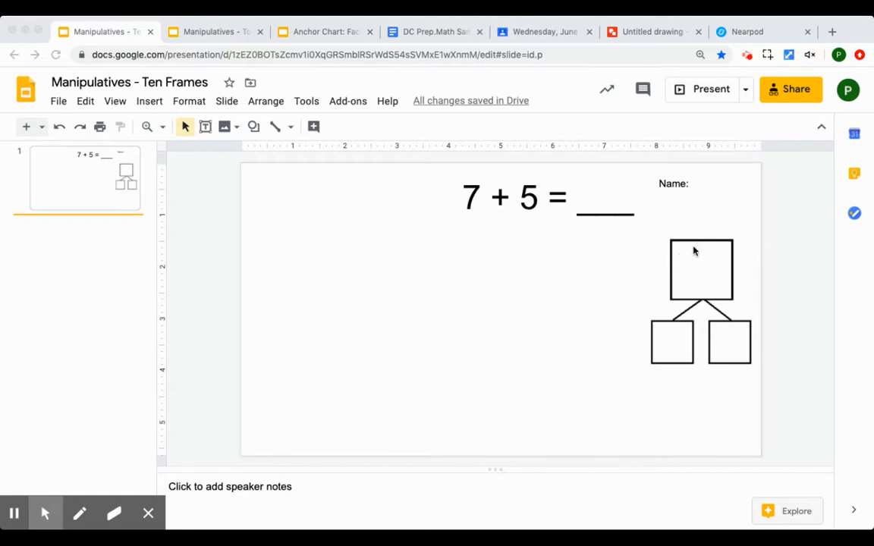
mouse_move(720, 195)
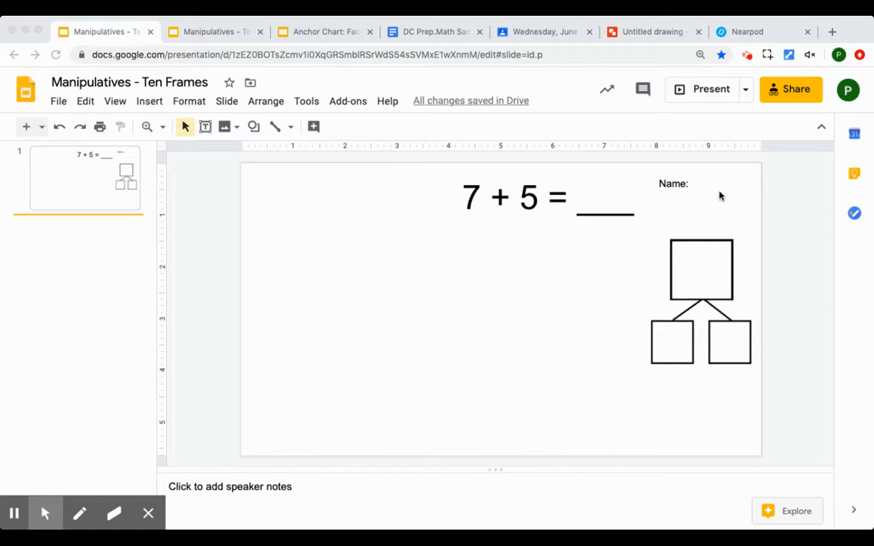
mouse_move(720, 195)
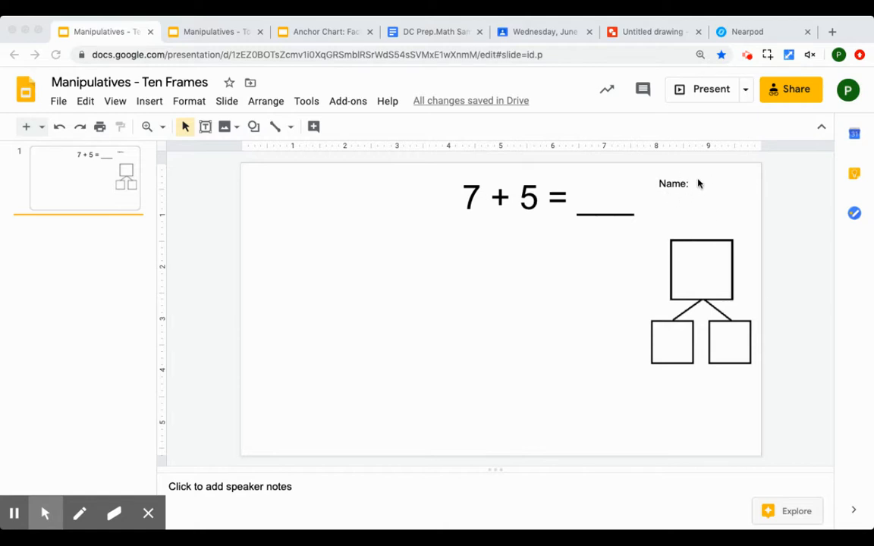
mouse_move(566, 213)
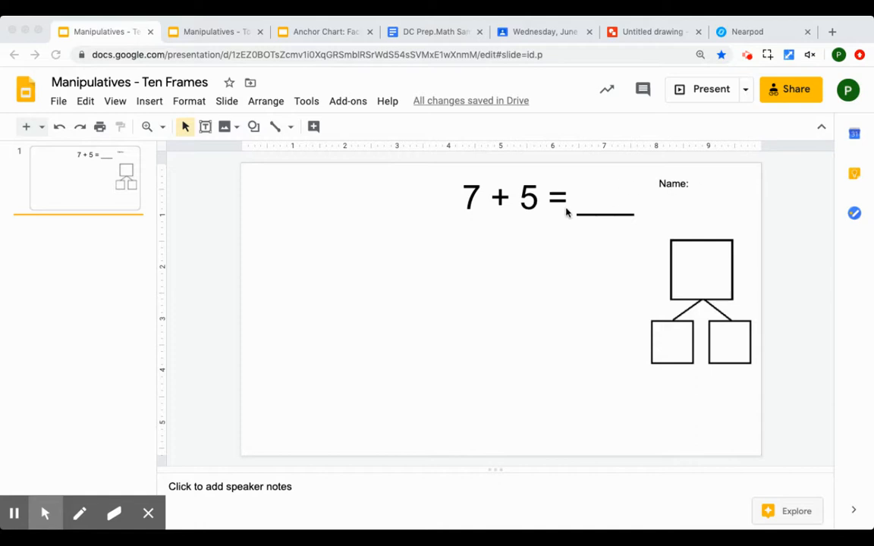
mouse_move(465, 231)
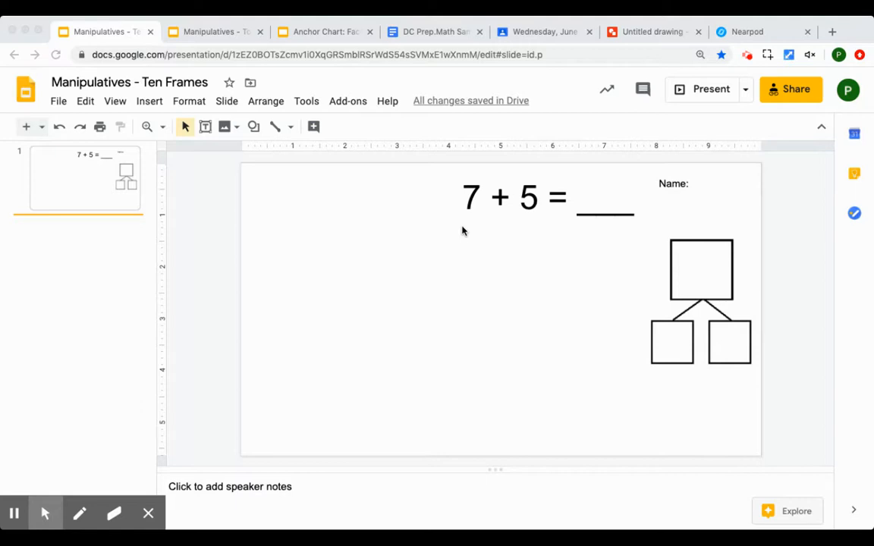
mouse_move(307, 196)
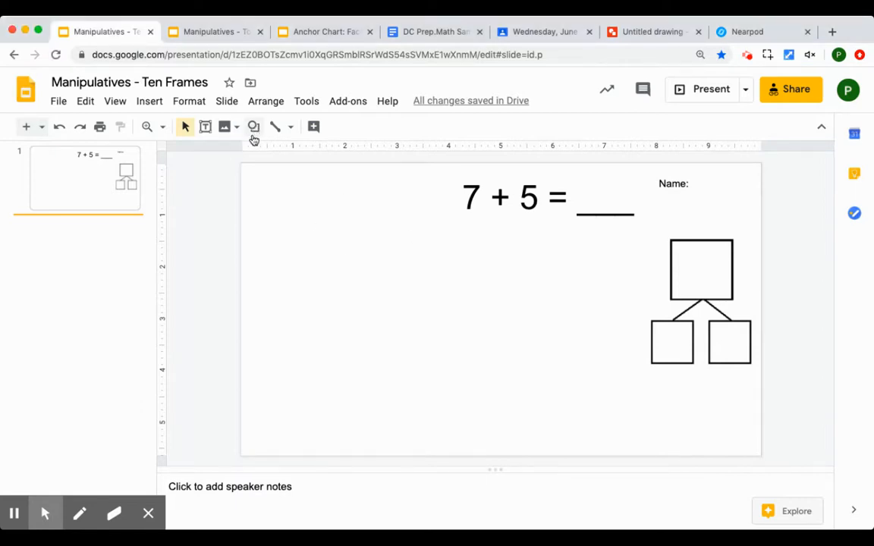
- Insert two small oval counters at the top-left, filling the second one blue
click(254, 126)
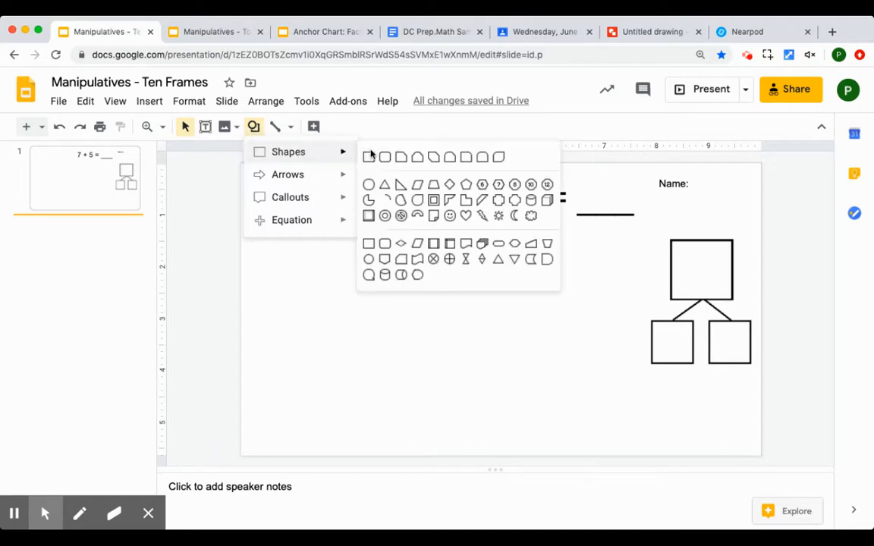
click(280, 193)
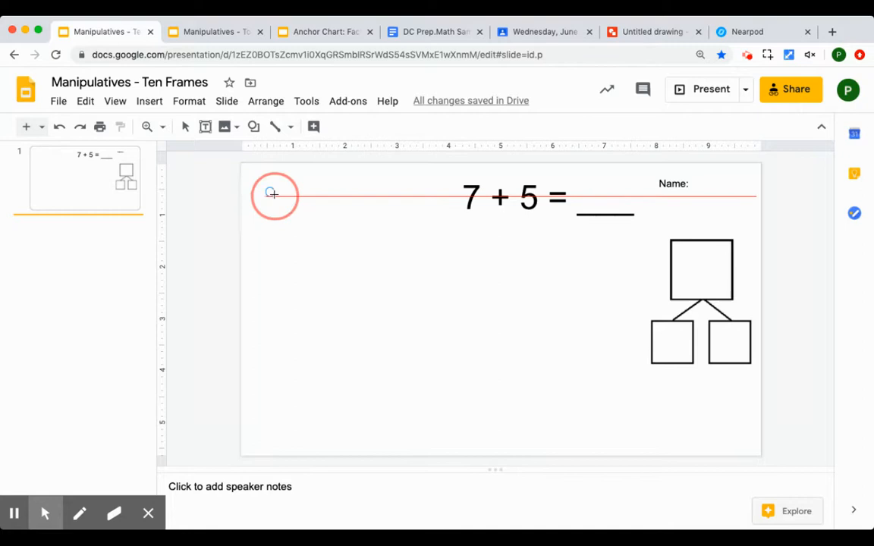
click(271, 190)
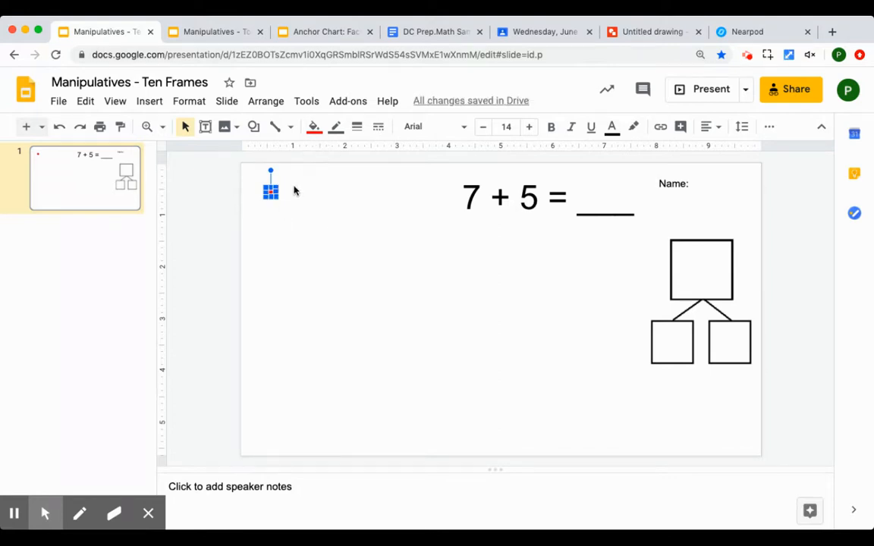
click(254, 126)
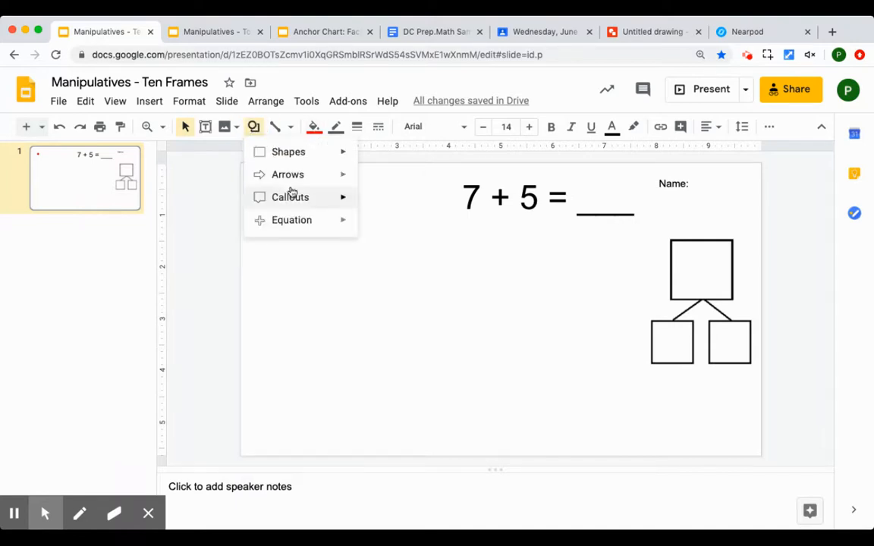
click(288, 151)
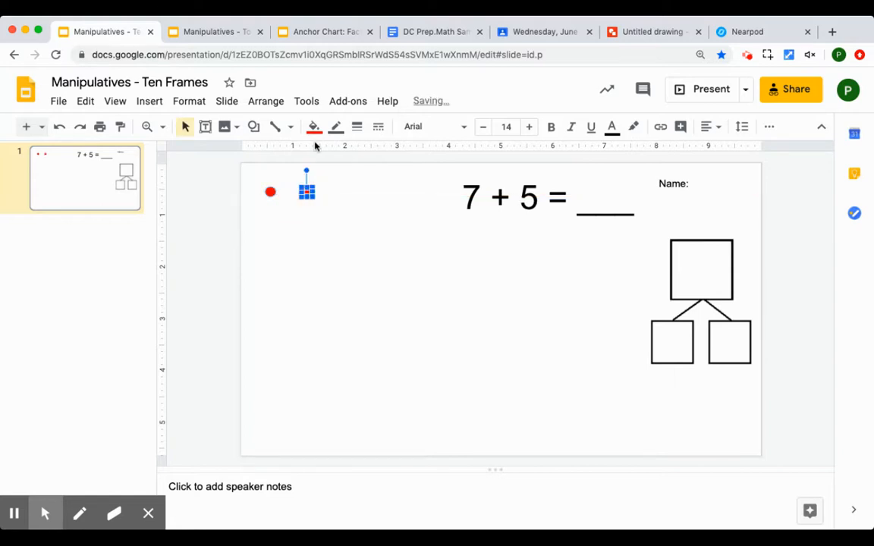
click(314, 126)
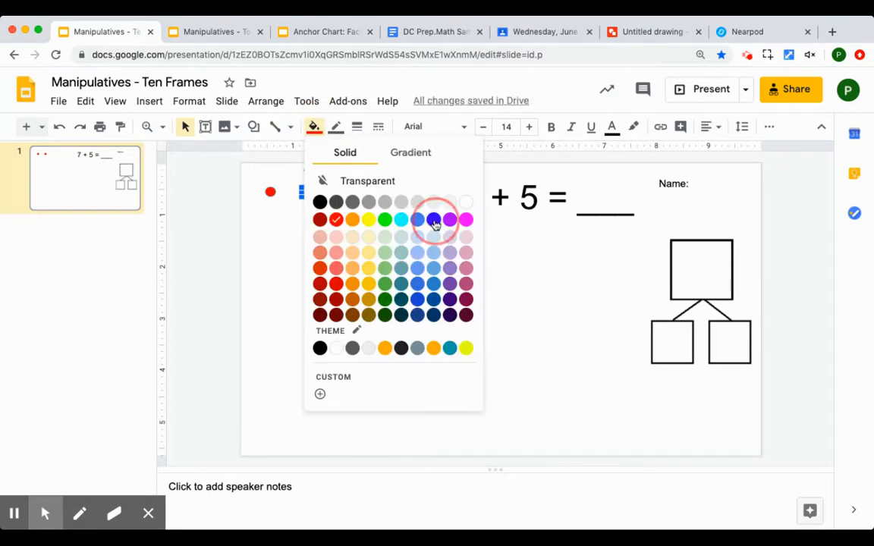
click(417, 219)
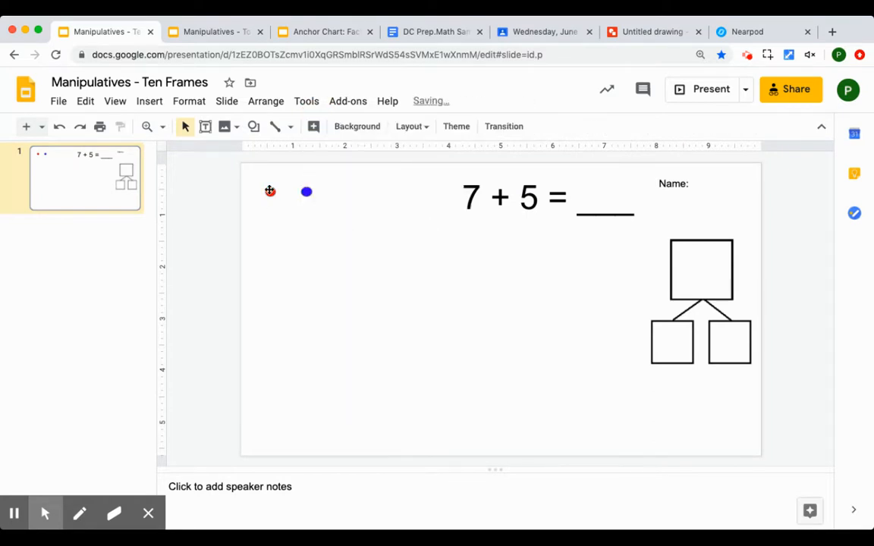
- Duplicate and delete extra red counters, then place the blue counter beside 7 + 5
click(270, 190)
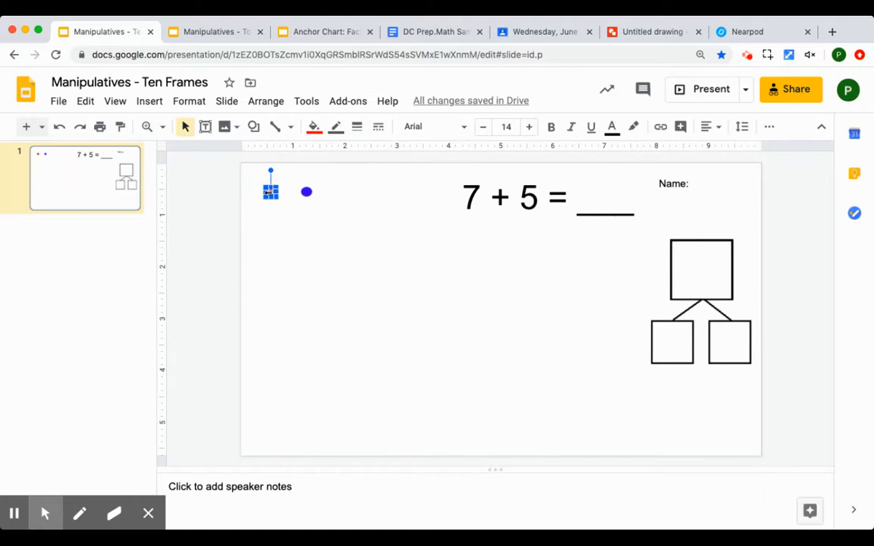
drag(271, 188, 313, 234)
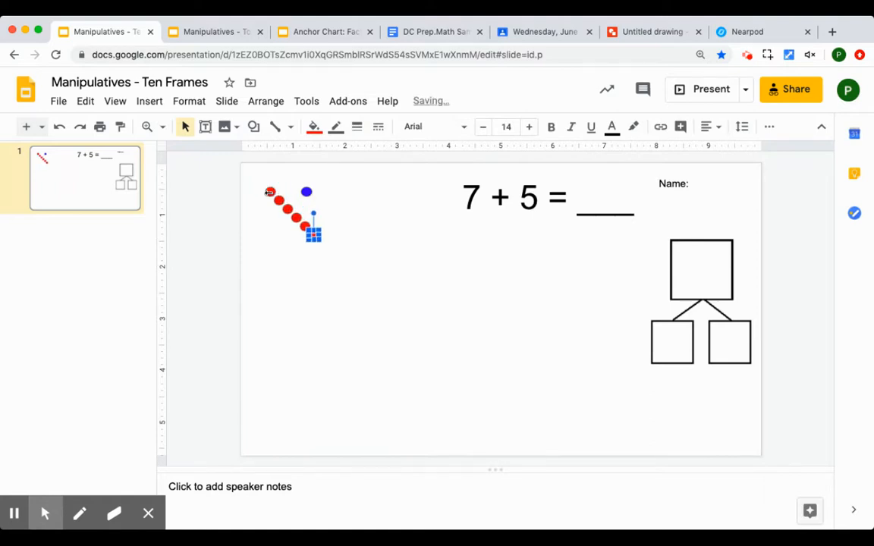
drag(313, 233, 390, 311)
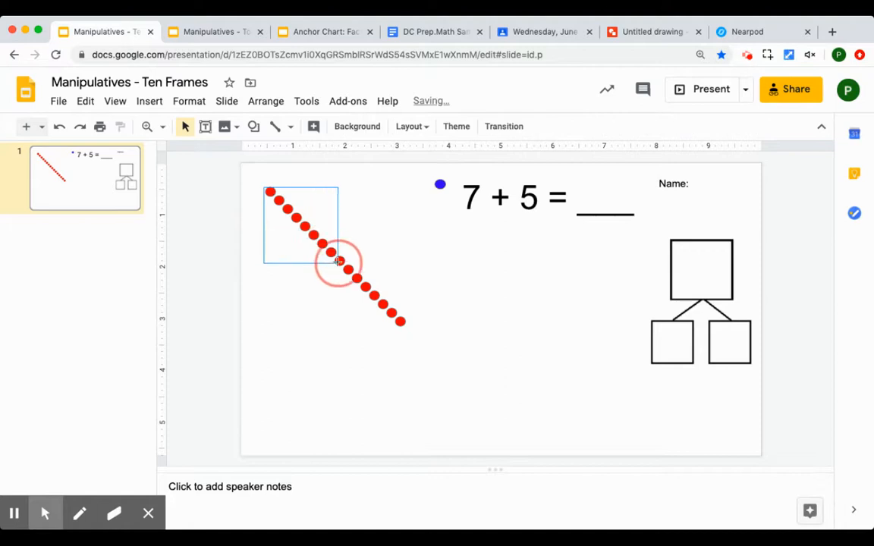
drag(340, 262, 408, 326)
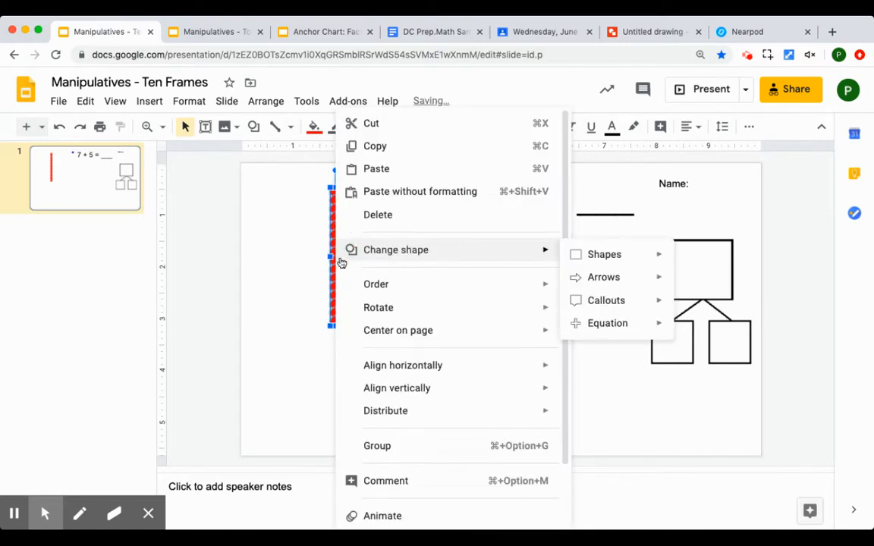
click(590, 413)
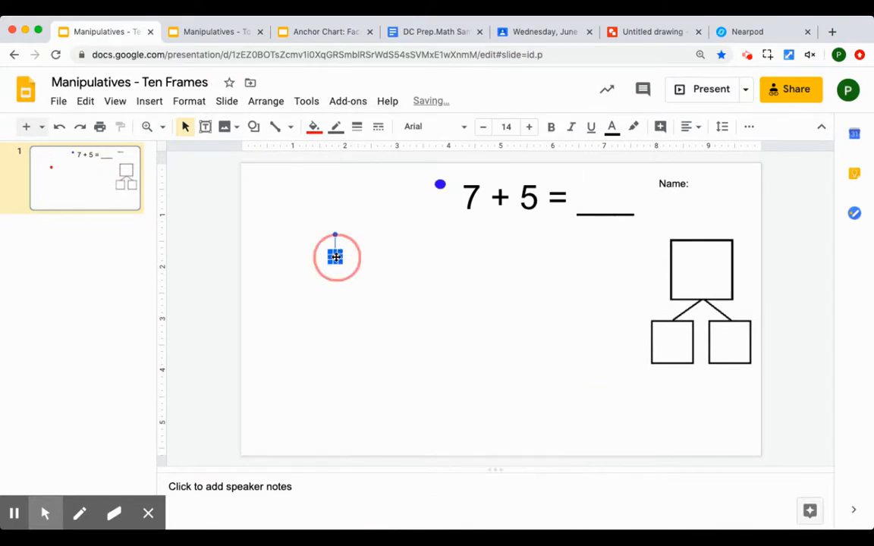
drag(336, 257, 270, 186)
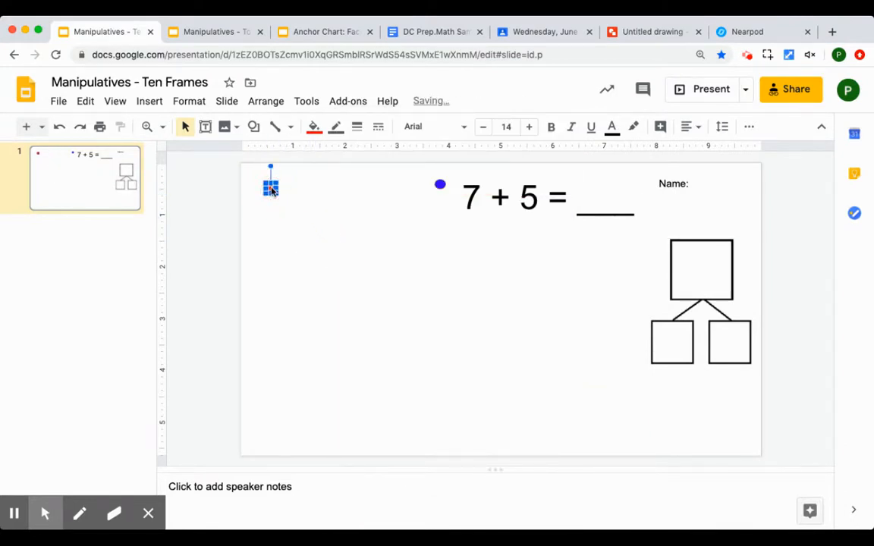
drag(270, 186, 440, 182)
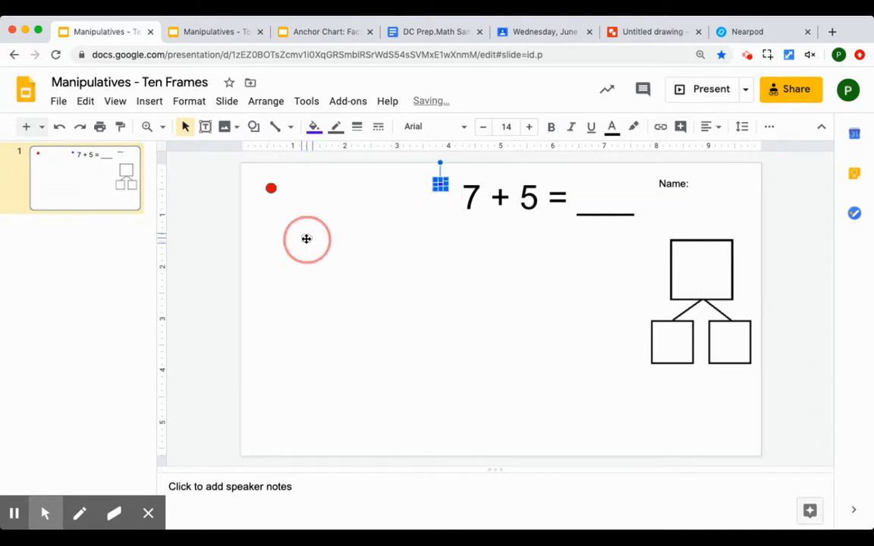
- Move the blue counter below the red one and duplicate it into an aligned column
drag(440, 182, 306, 232)
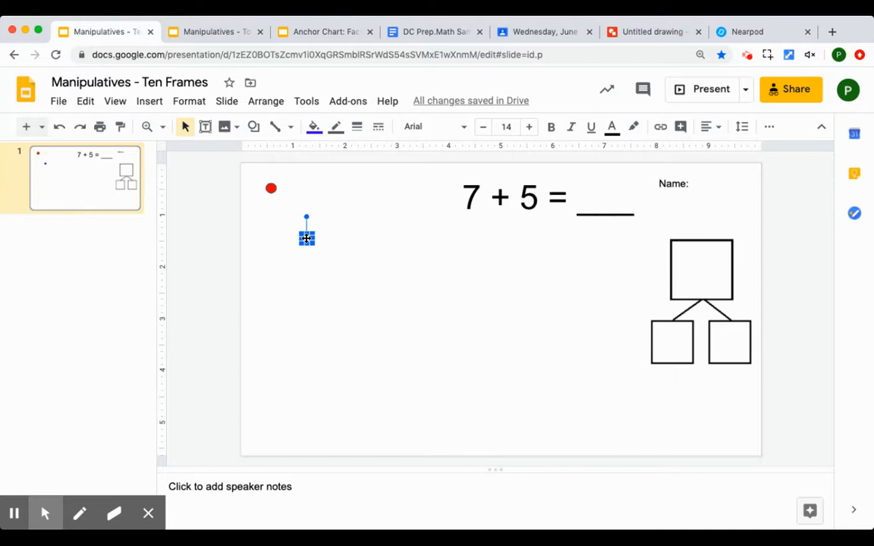
drag(307, 235, 444, 372)
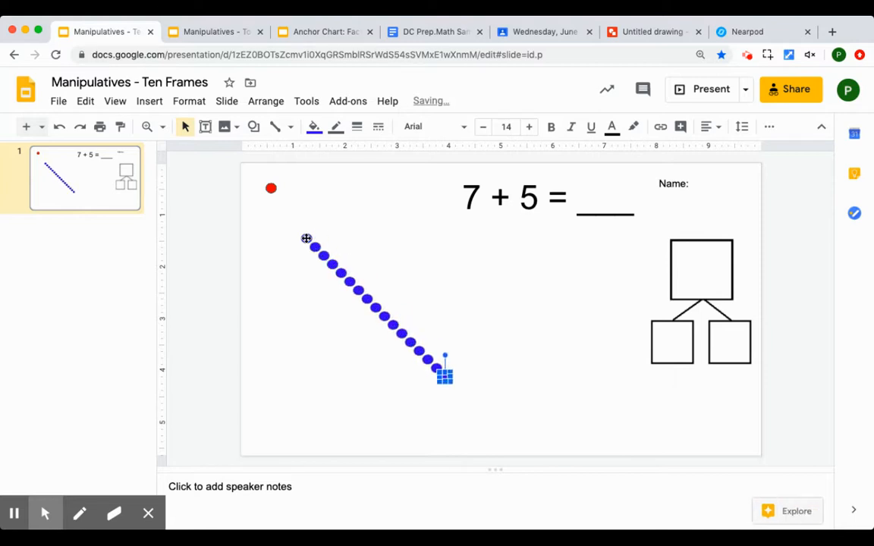
click(393, 319)
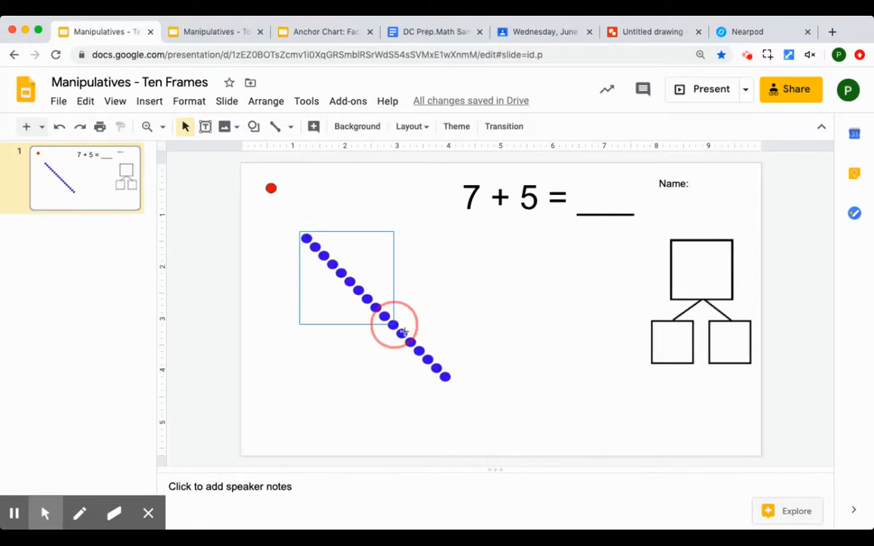
click(382, 315)
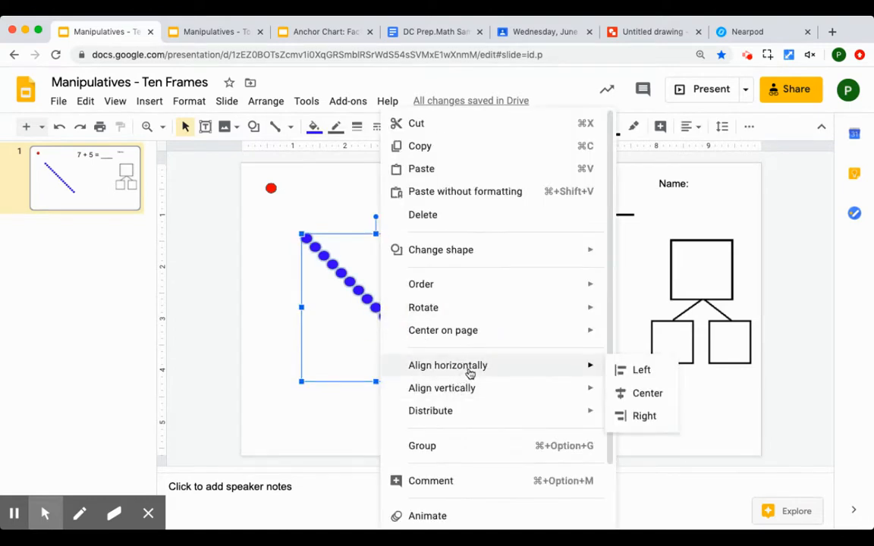
click(647, 393)
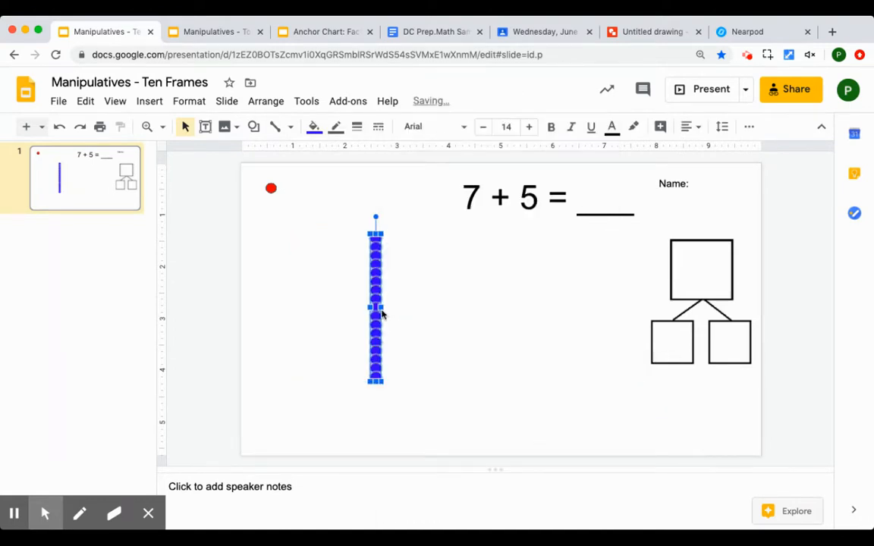
- Align the cube column vertically and reposition the blue and red counters
right_click(375, 303)
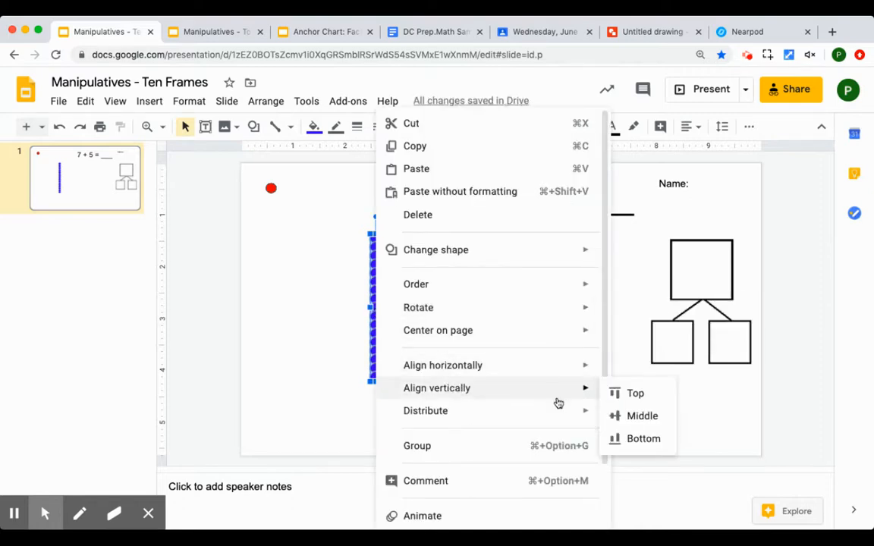
click(642, 415)
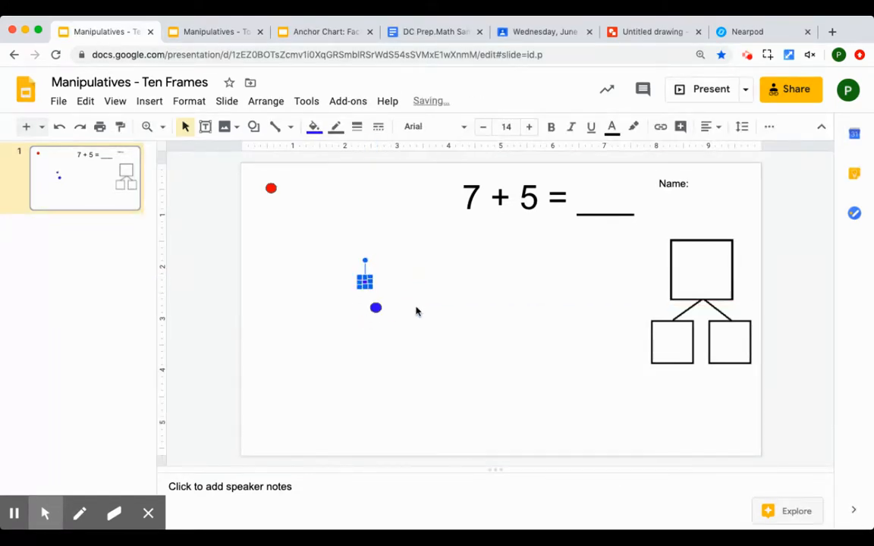
click(376, 307)
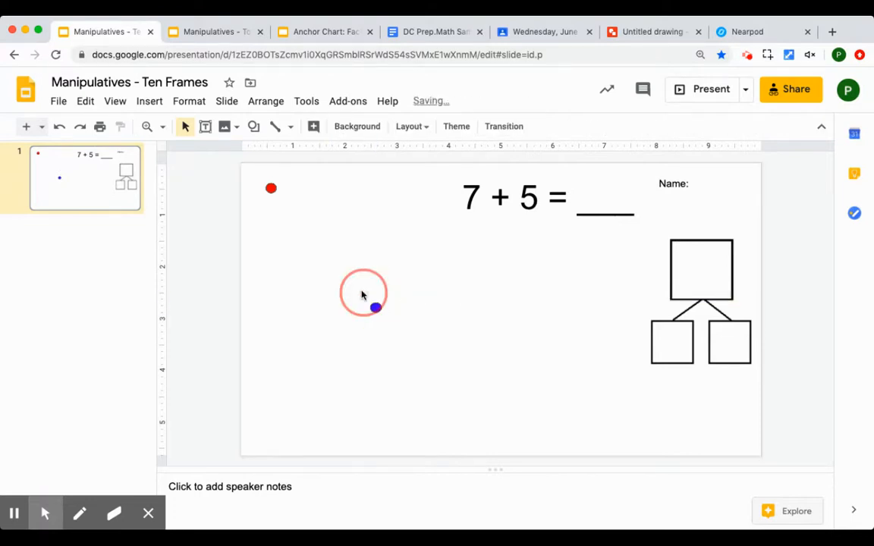
click(375, 302)
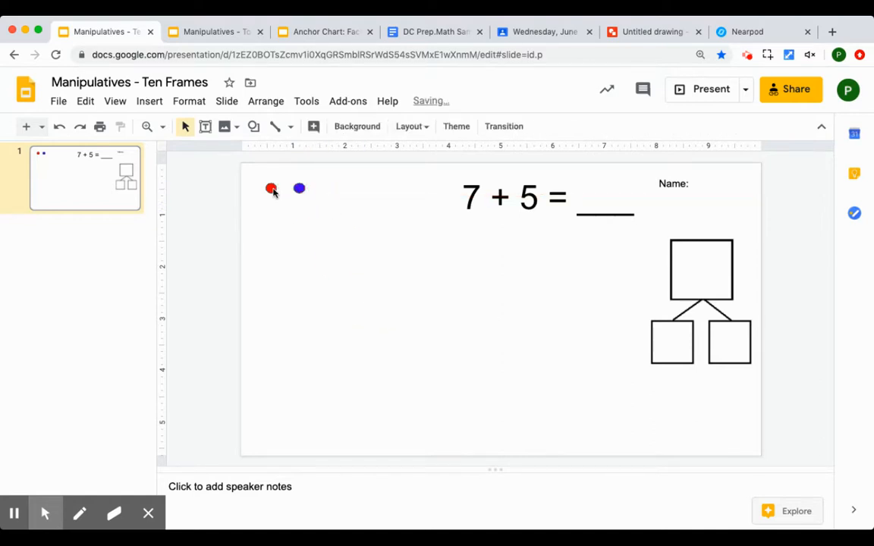
click(271, 188)
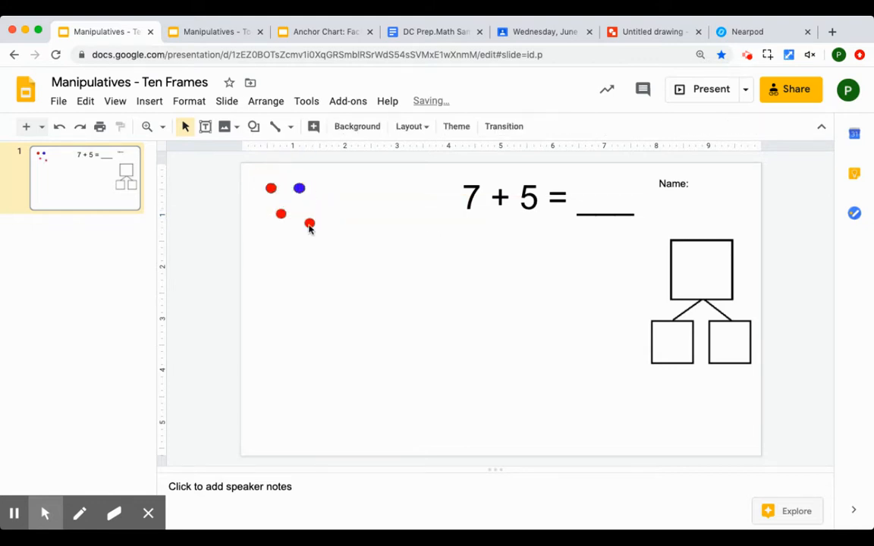
- Shrink the ten-frame grid to fit below the counters and adjust its stacking order
click(270, 188)
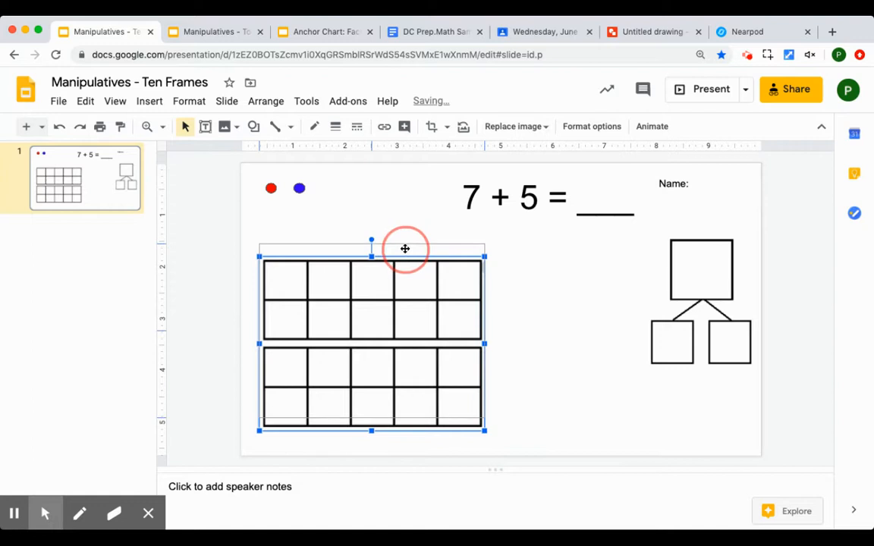
drag(405, 249, 437, 391)
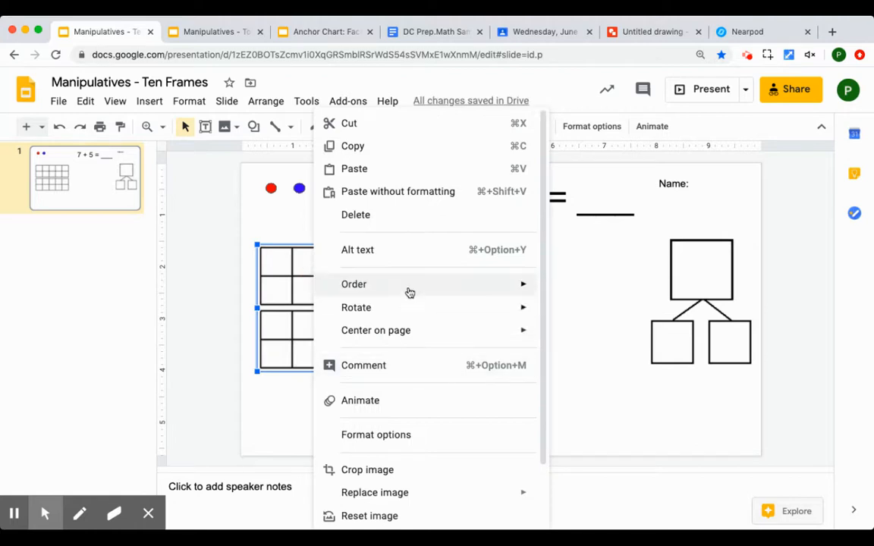
click(607, 362)
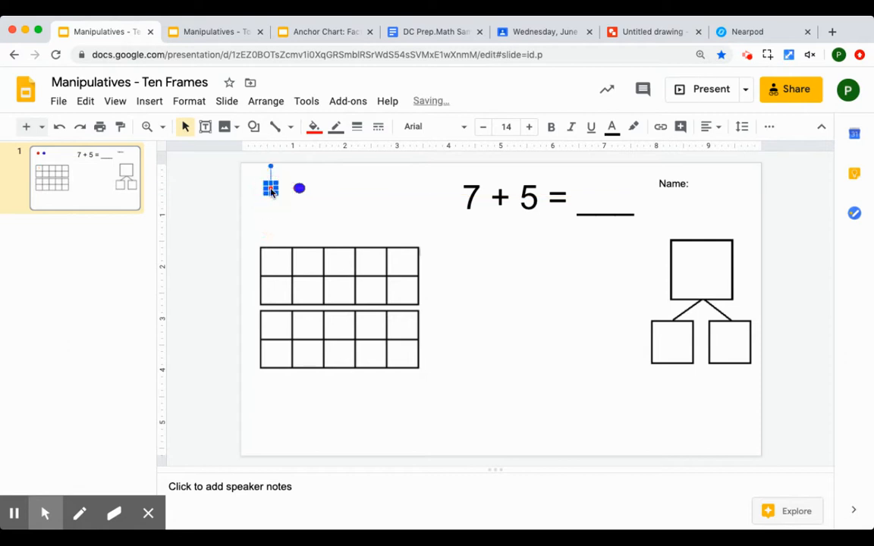
click(495, 266)
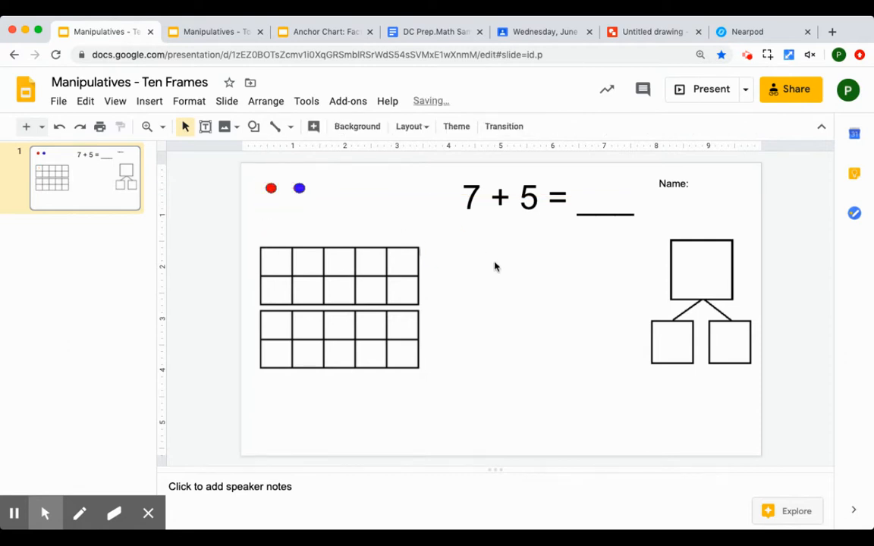
mouse_move(226, 208)
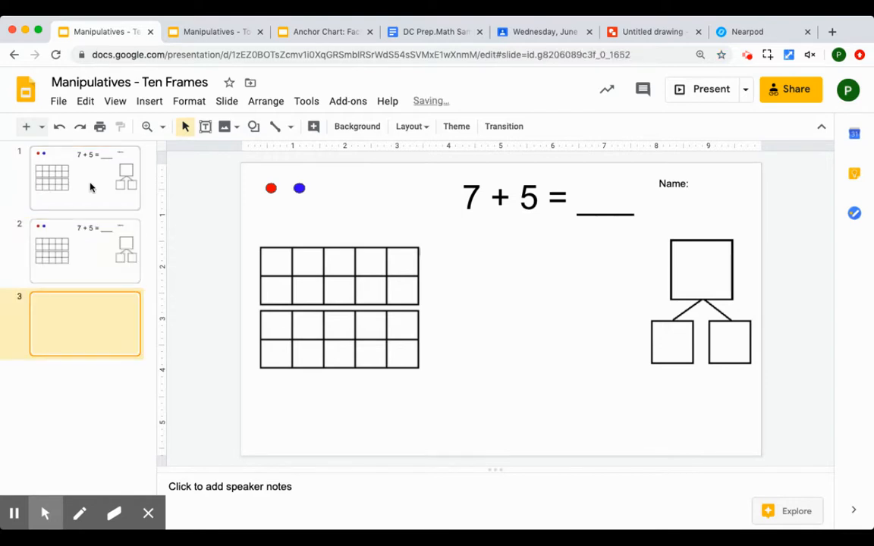
- Scroll through the filmstrip to check the 20 duplicated worksheet slides
scroll(down, 3)
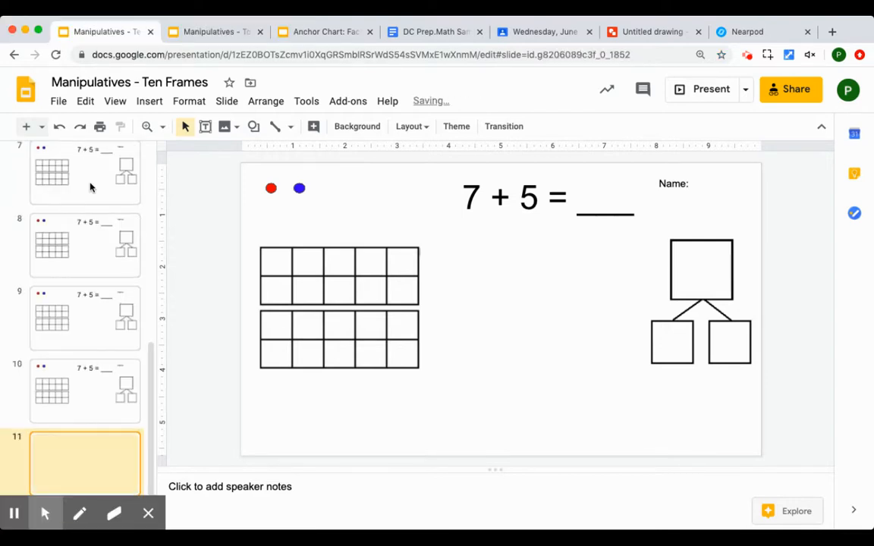
scroll(down, 3)
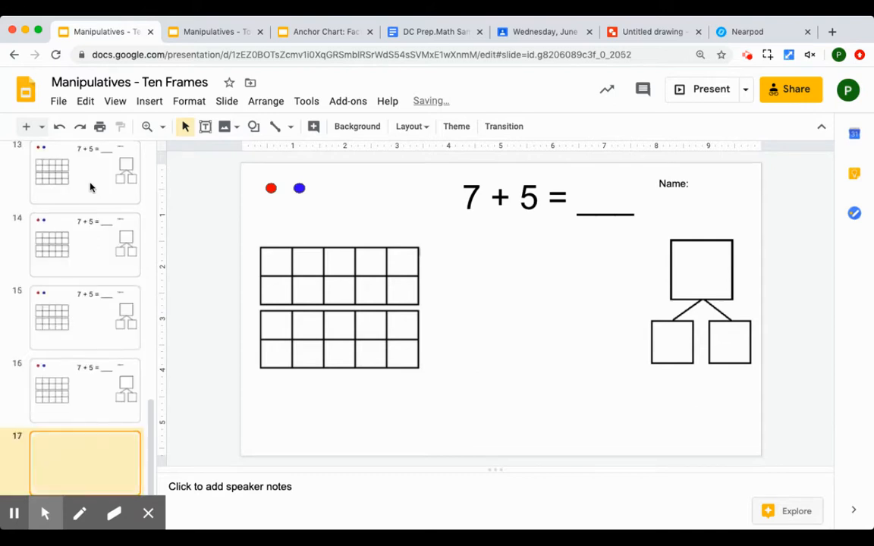
scroll(down, 3)
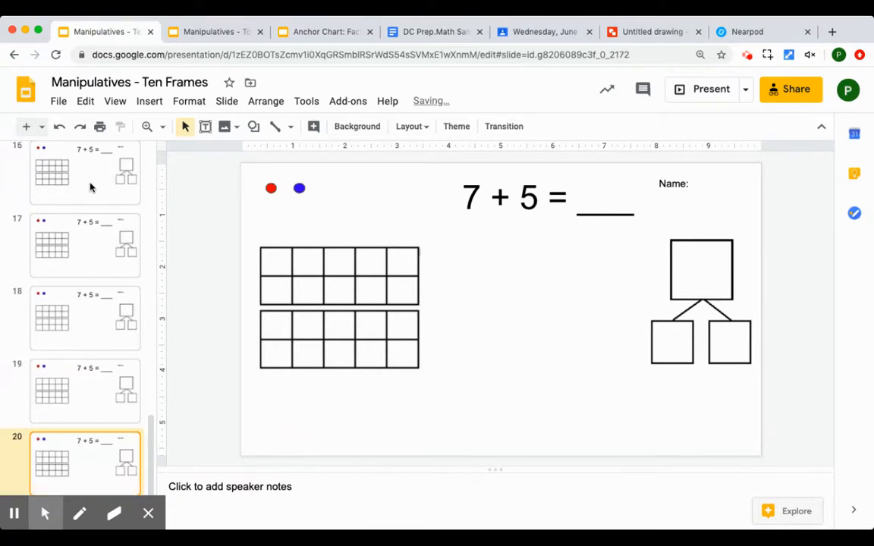
mouse_move(718, 206)
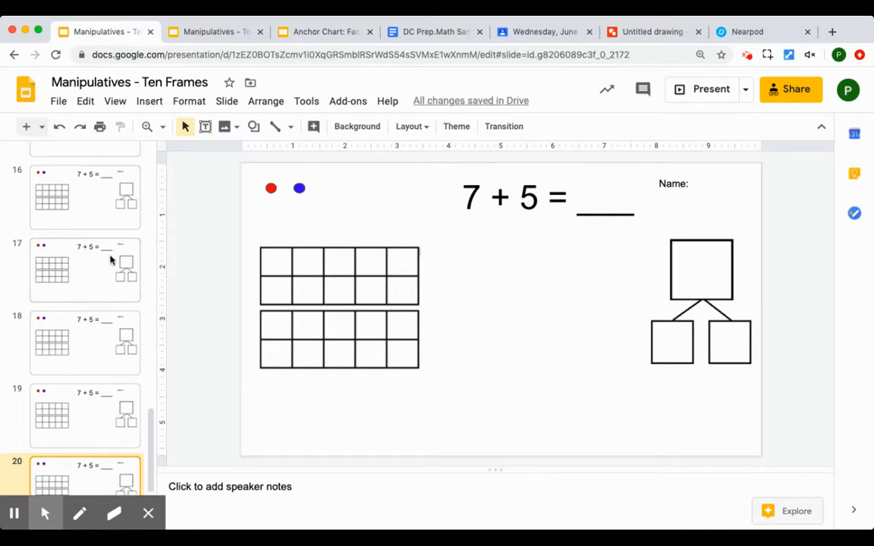
click(114, 100)
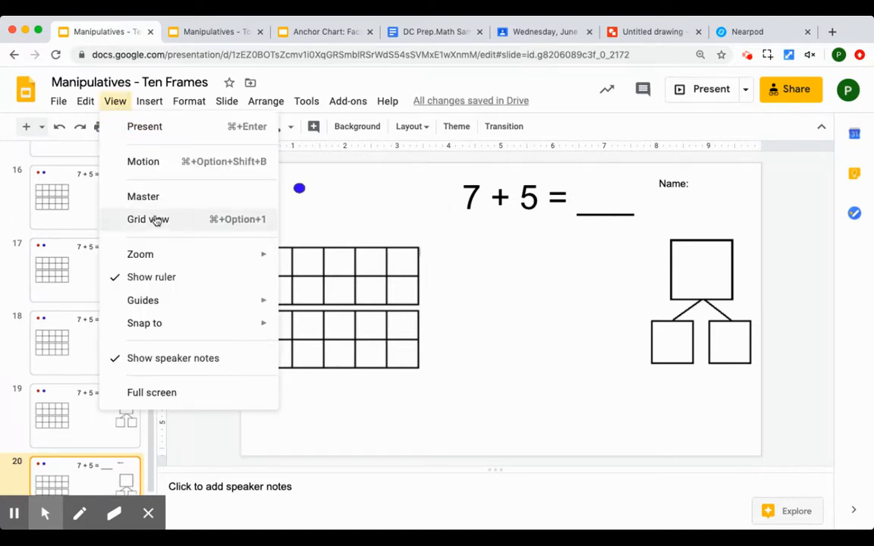
- Switch to grid view and scroll through the 20 slide thumbnails
click(148, 219)
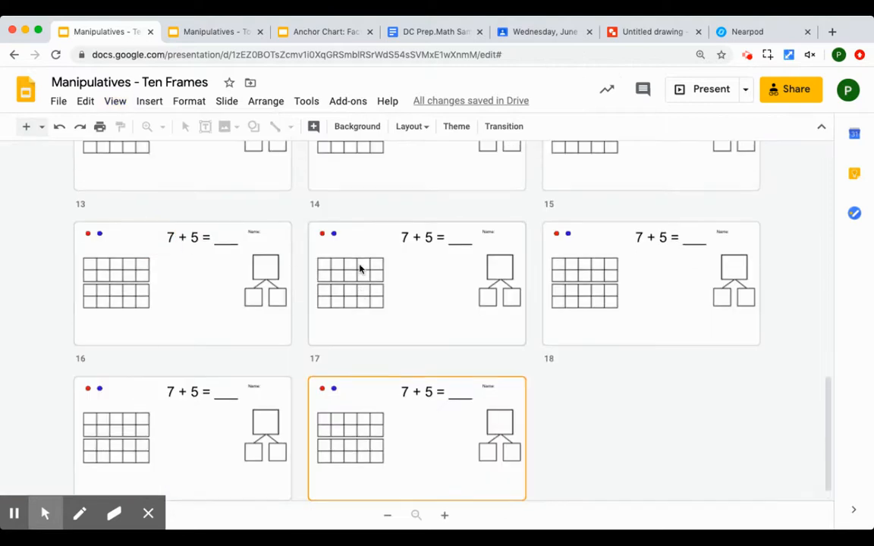
scroll(up, 3)
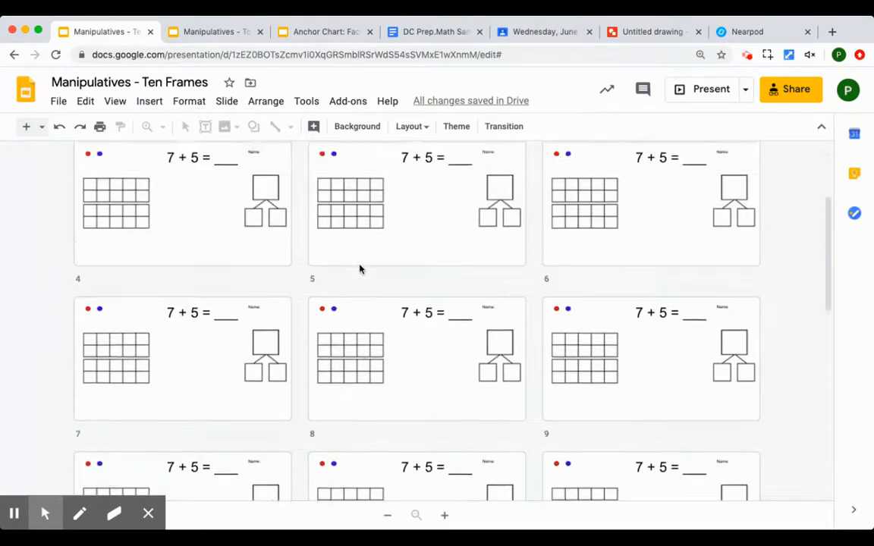
scroll(up, 3)
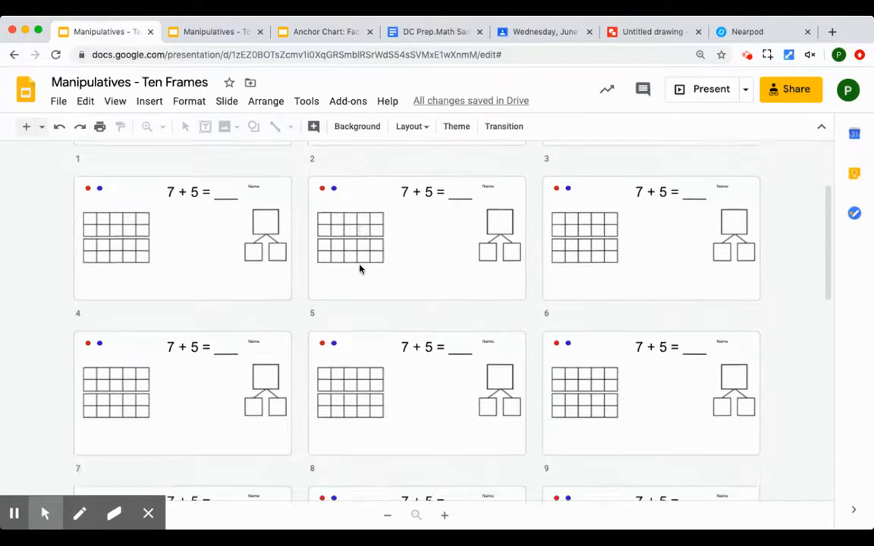
scroll(down, 3)
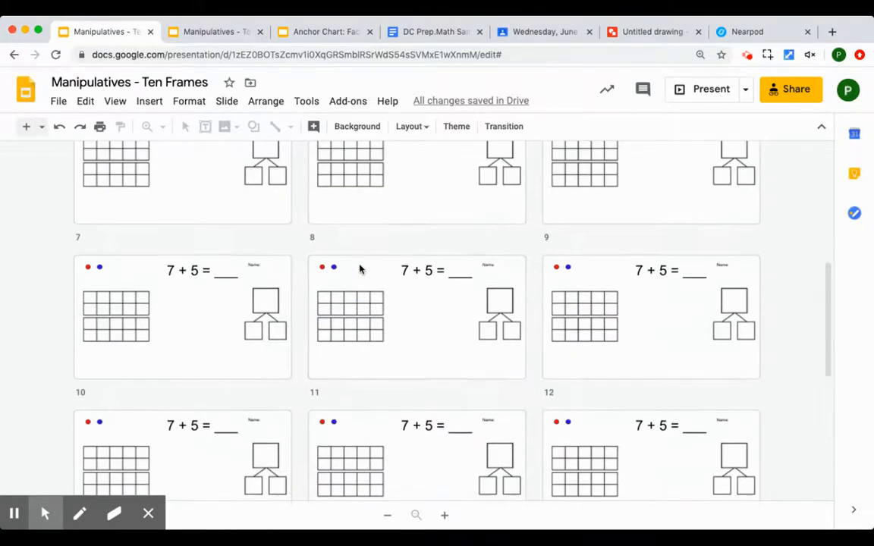
scroll(up, 3)
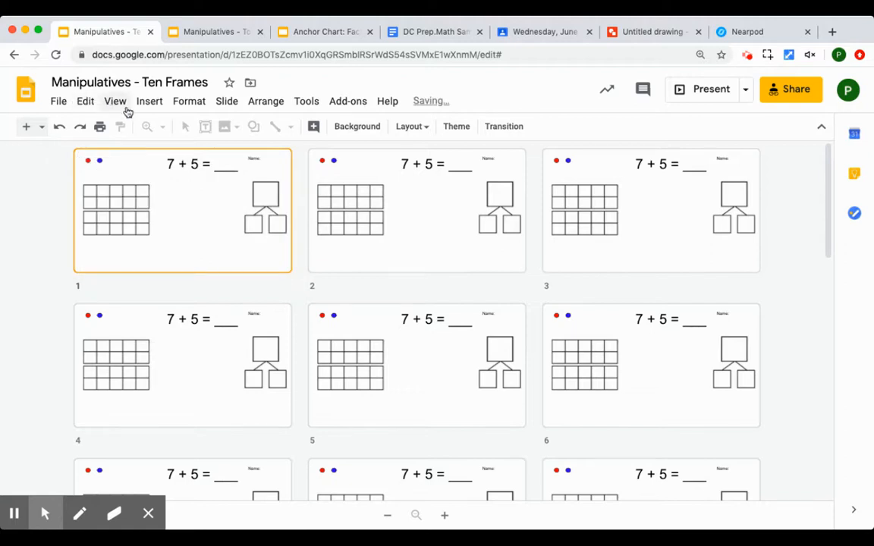
- Toggle grid view off, on, and off again to return to slide 1
click(114, 101)
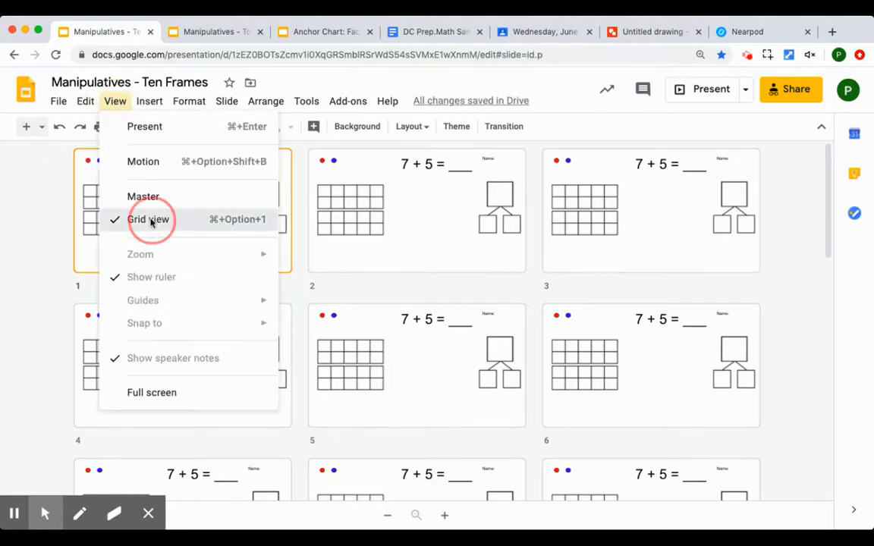
click(149, 219)
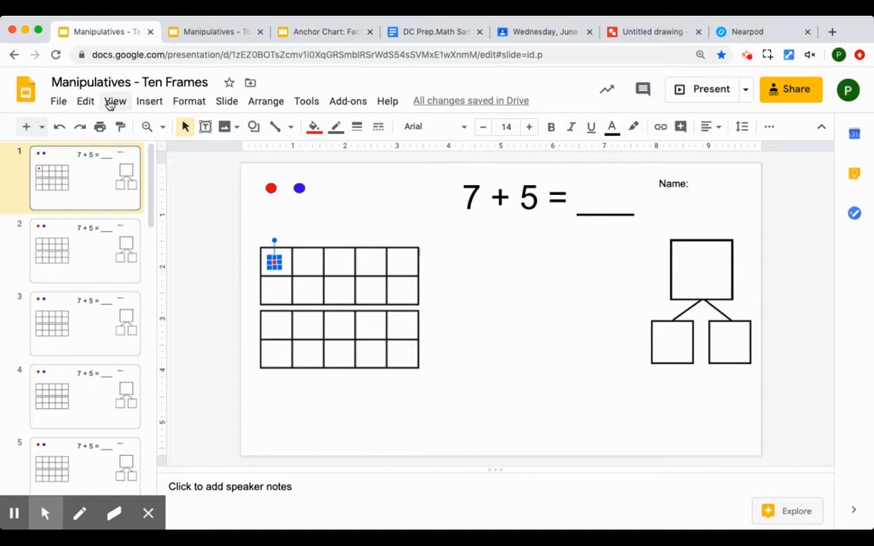
click(114, 100)
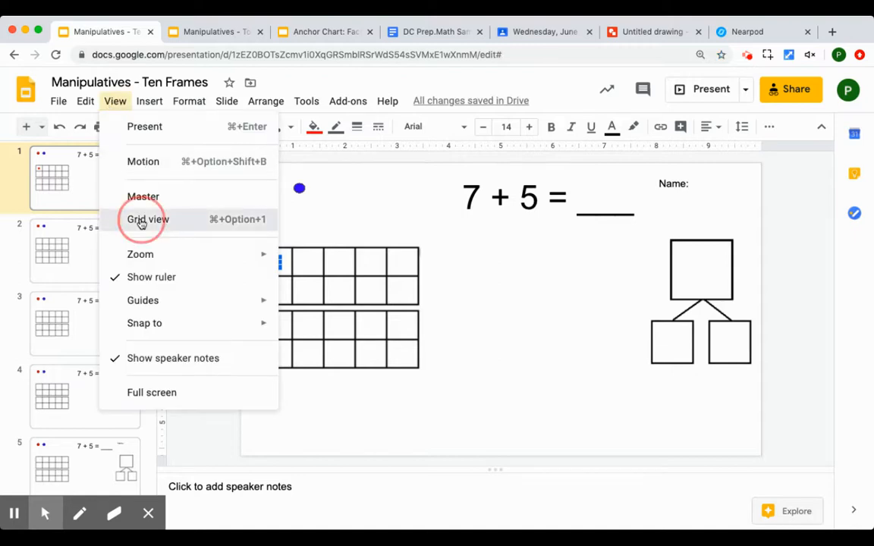
click(148, 219)
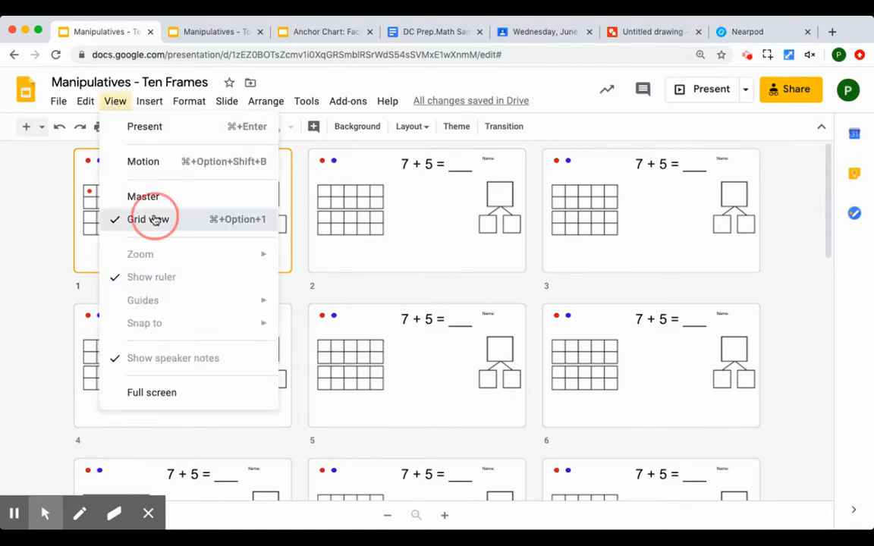
click(136, 220)
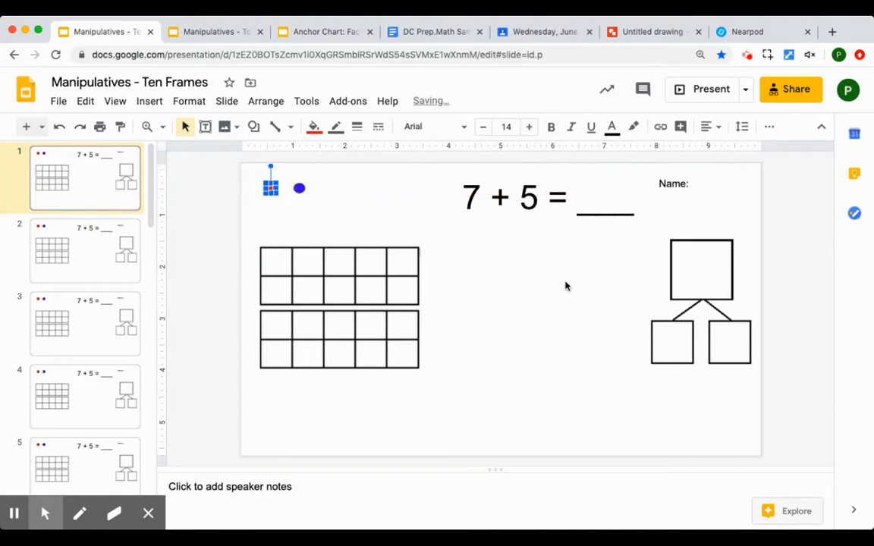
mouse_move(583, 321)
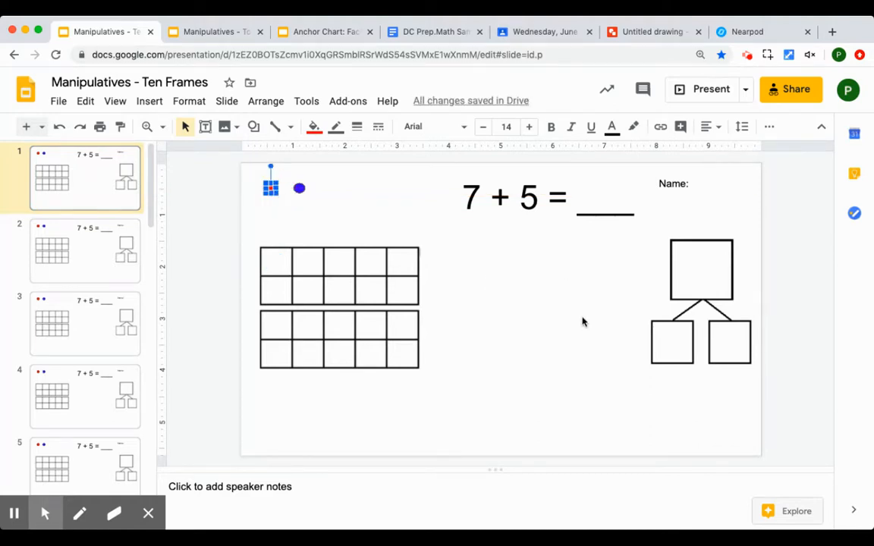
click(583, 321)
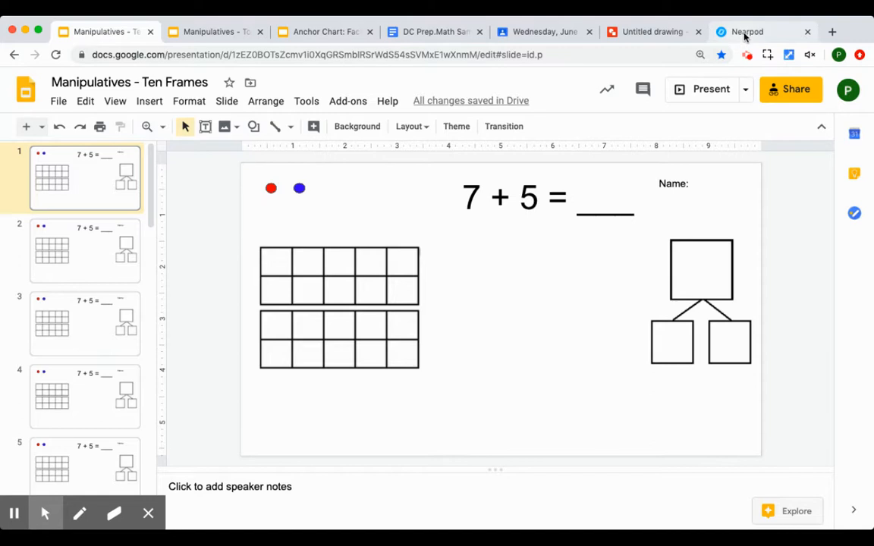
- Switch to Nearpod and create a new blank lesson from the + menu
click(762, 32)
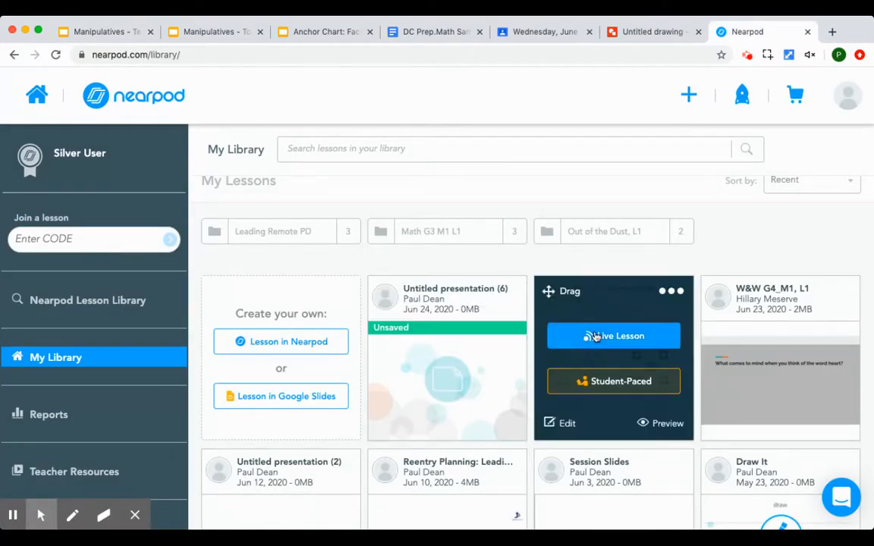
mouse_move(560, 429)
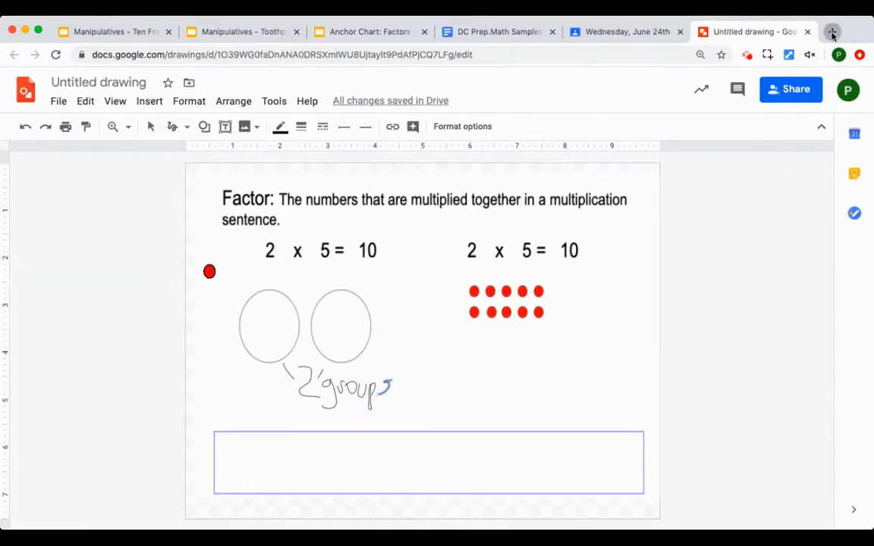
click(832, 31)
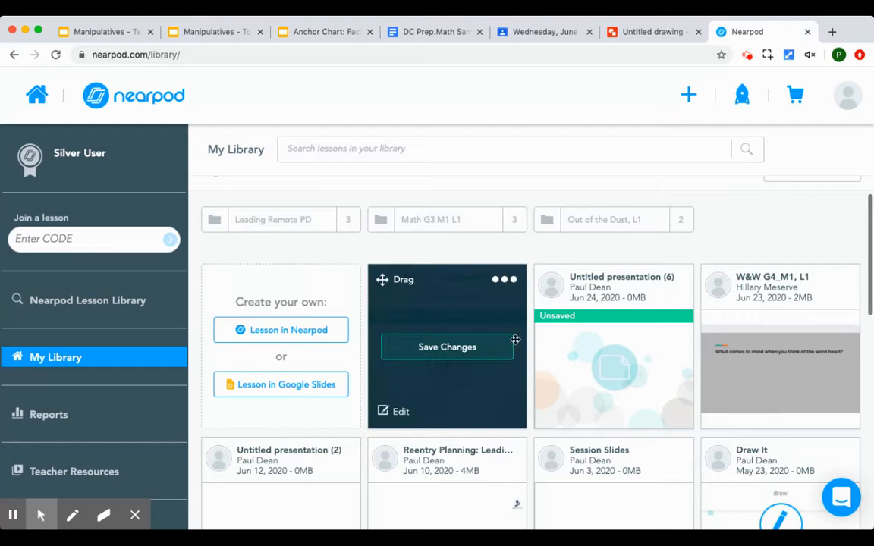
click(447, 347)
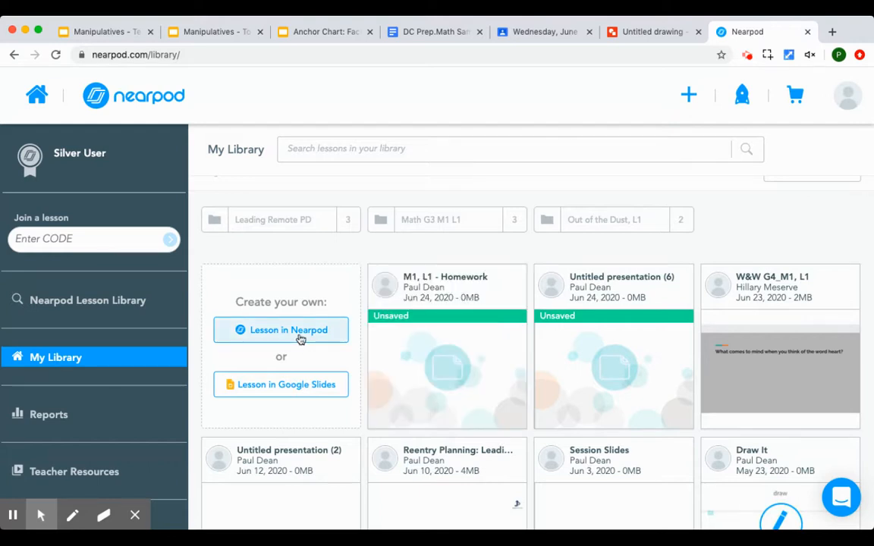
mouse_move(305, 271)
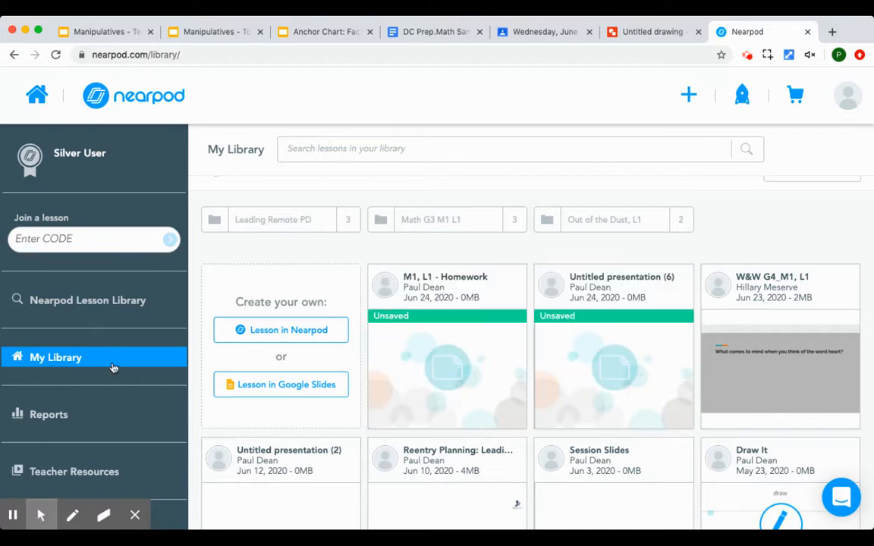
mouse_move(636, 233)
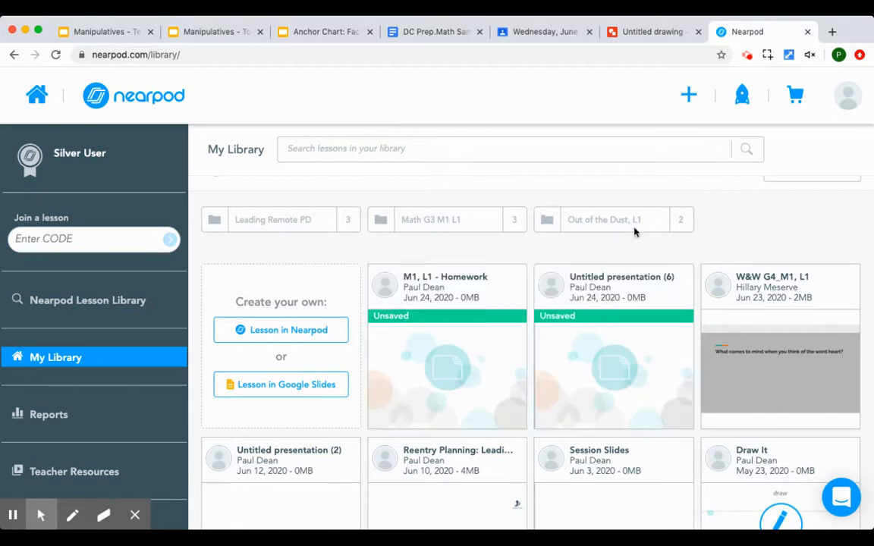
click(688, 94)
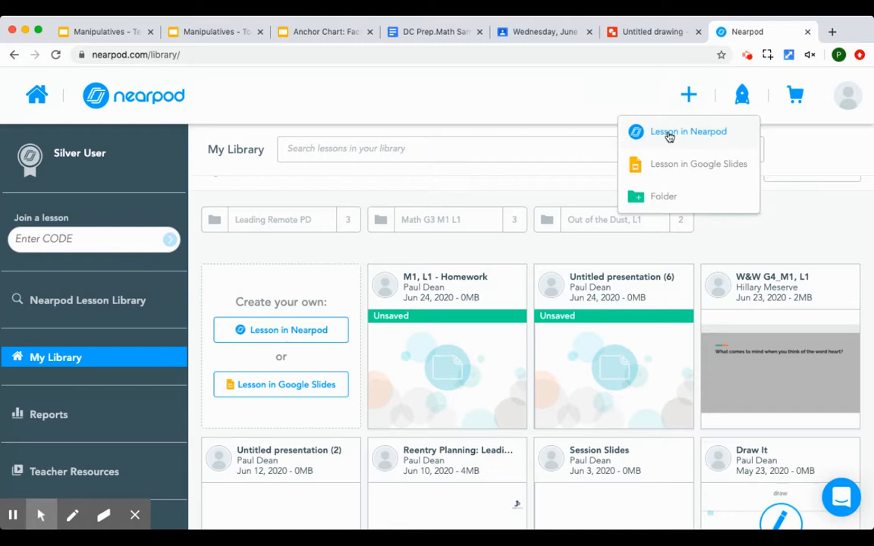
click(688, 131)
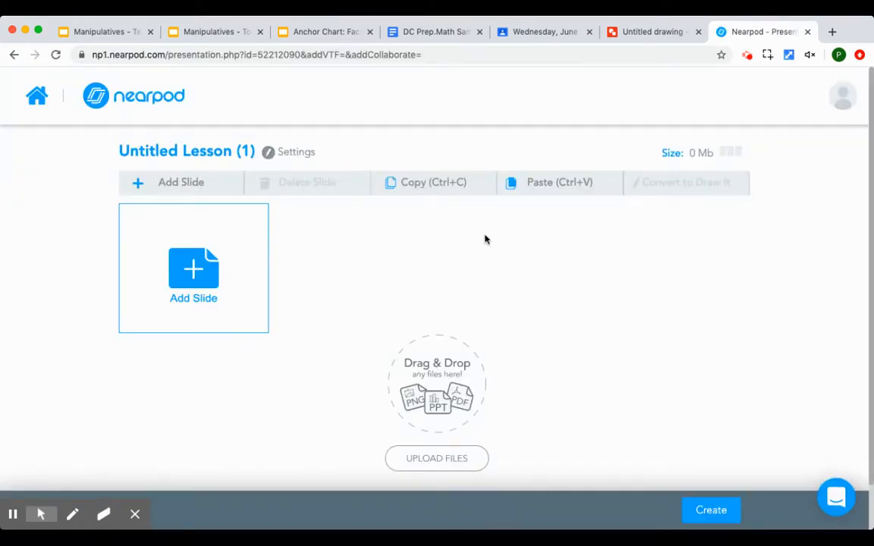
- Add a new slide to the lesson and pick Web Content as its type
click(193, 267)
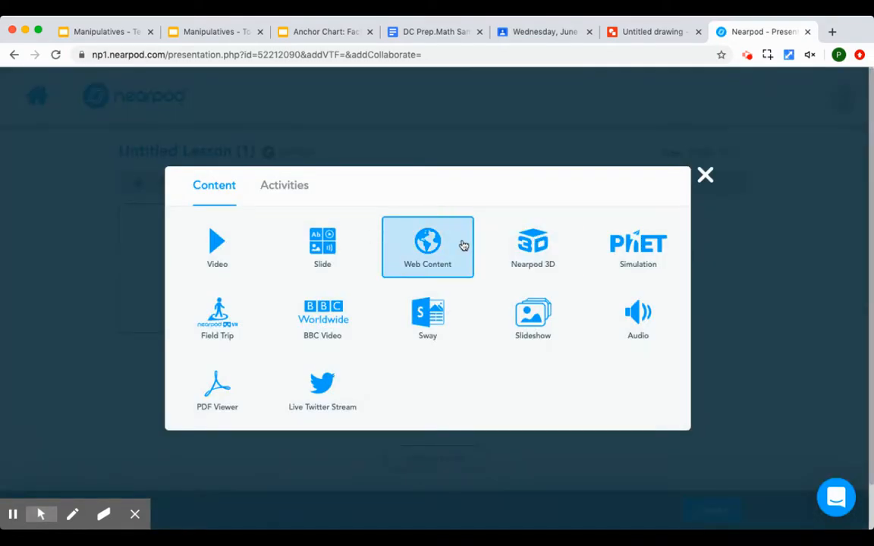
mouse_move(443, 260)
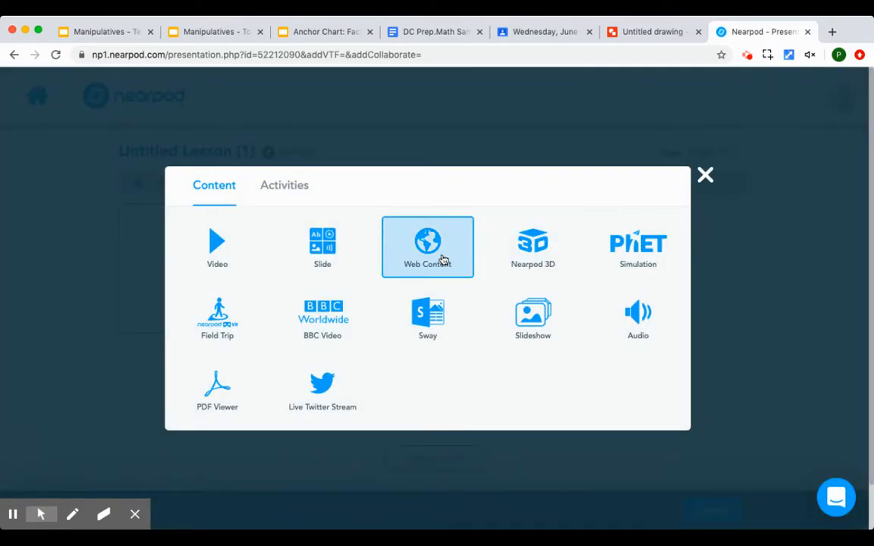
click(427, 247)
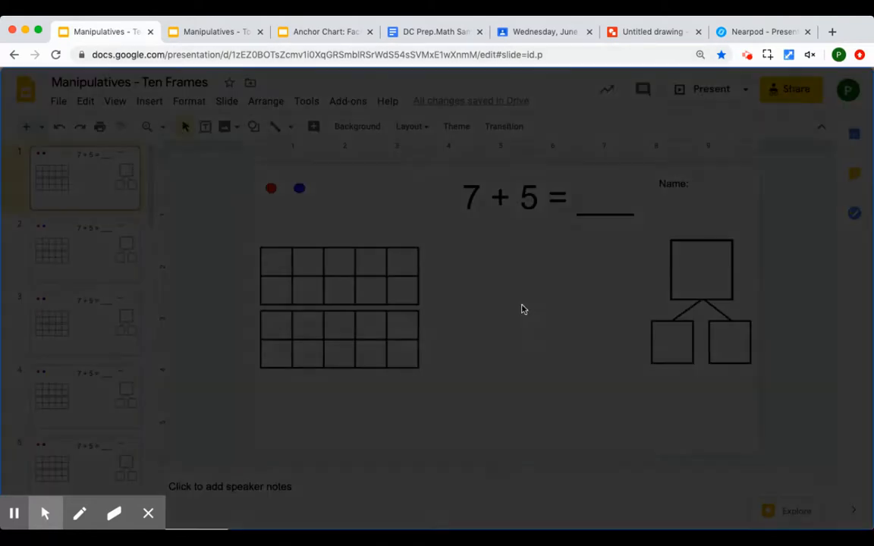
- Copy the Manipulatives - Ten Frames share link and return to the Nearpod tab
click(792, 89)
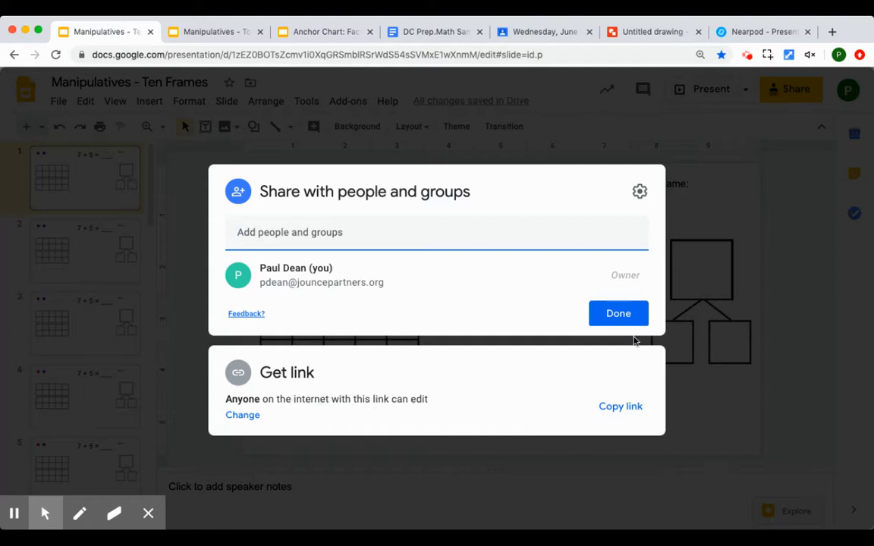
click(620, 406)
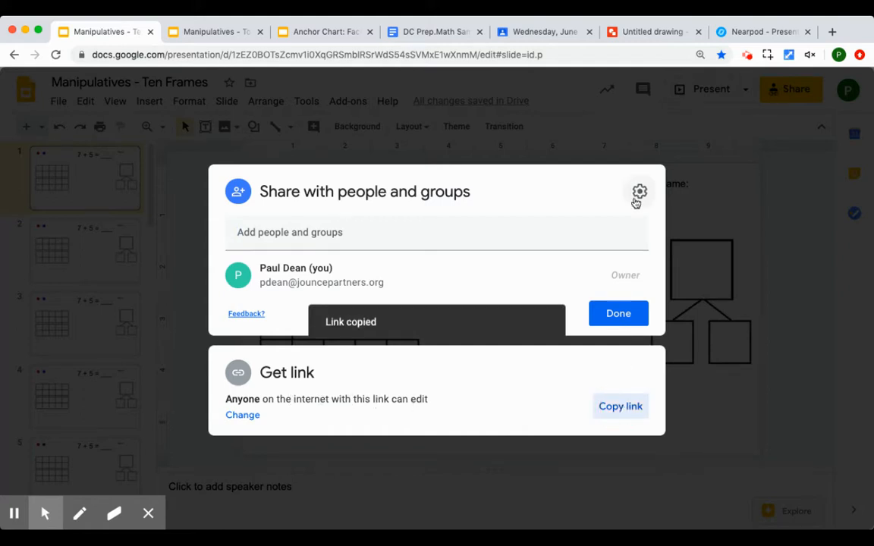
click(617, 313)
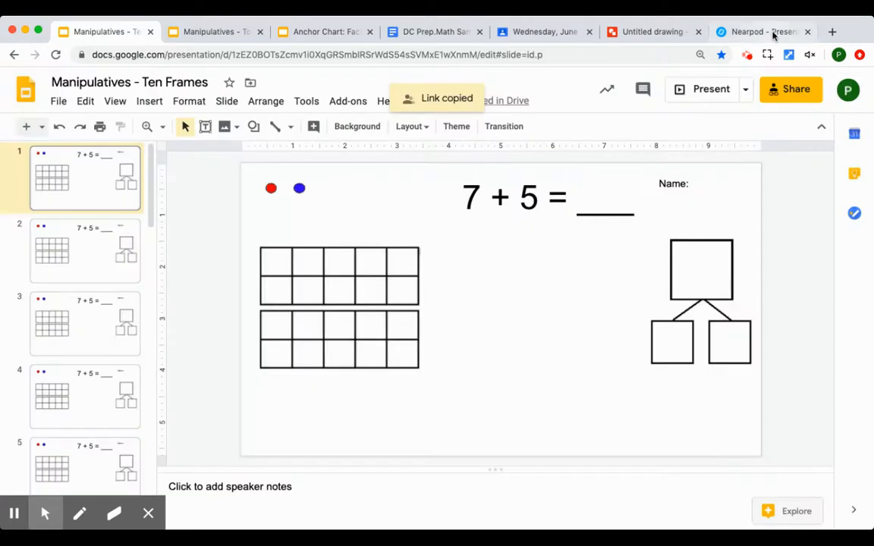
click(762, 32)
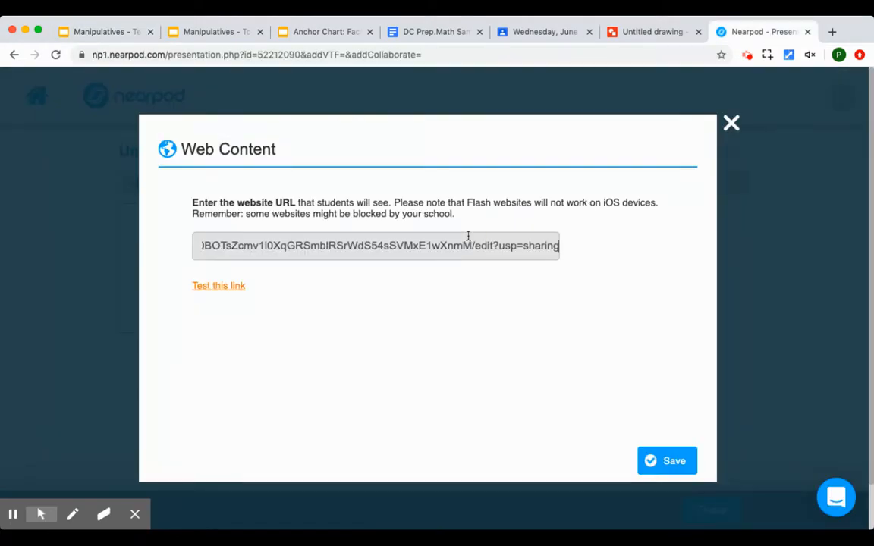
- Save the Ten Frames link as a Nearpod website slide and open the lesson details
click(666, 461)
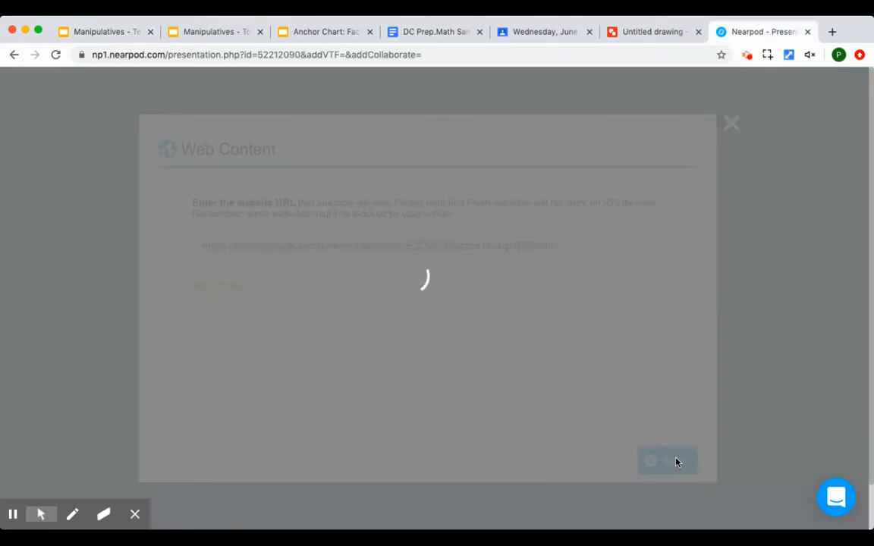
click(666, 461)
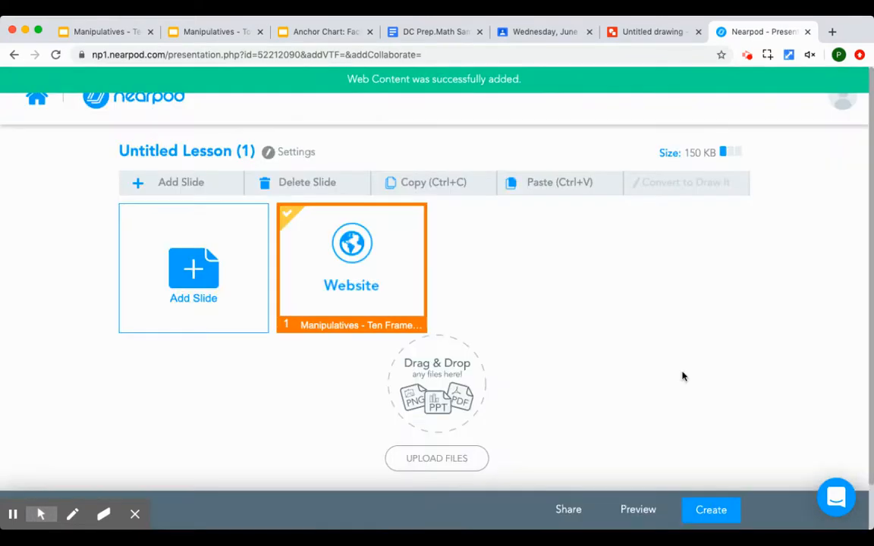
mouse_move(351, 281)
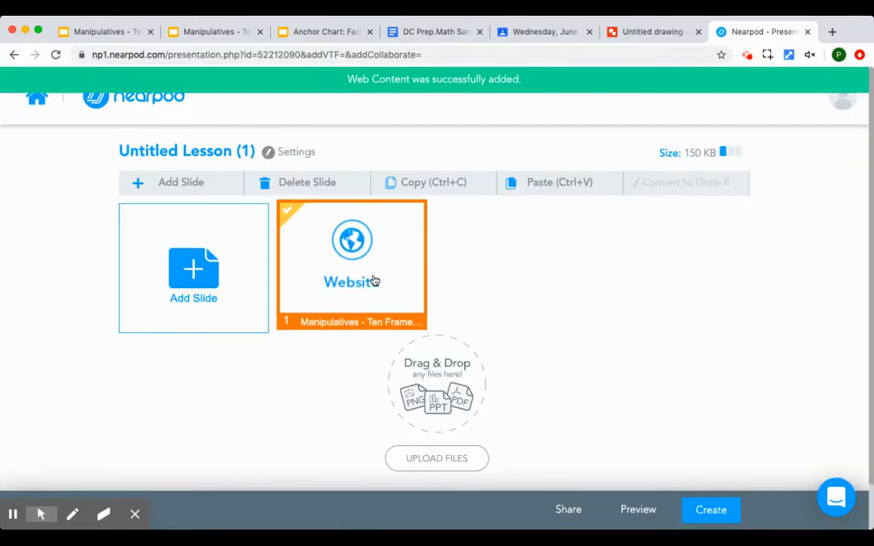
mouse_move(777, 88)
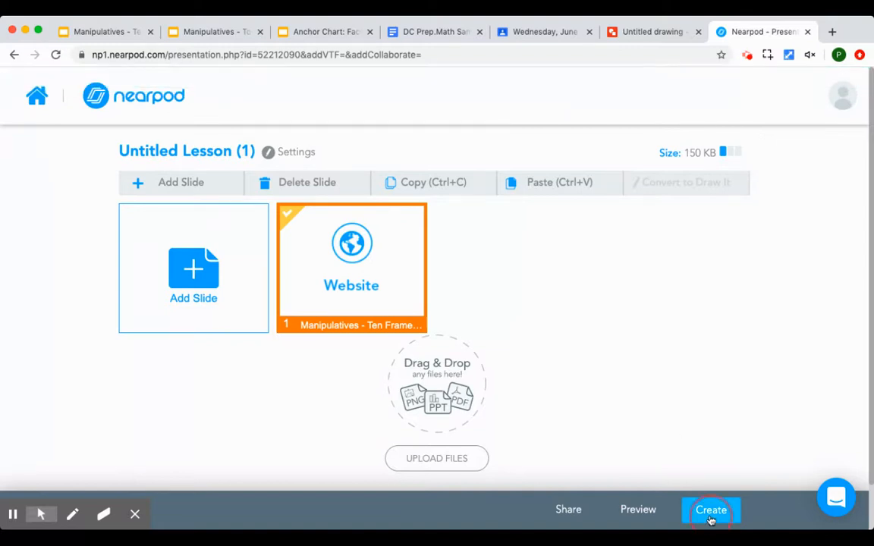
click(711, 510)
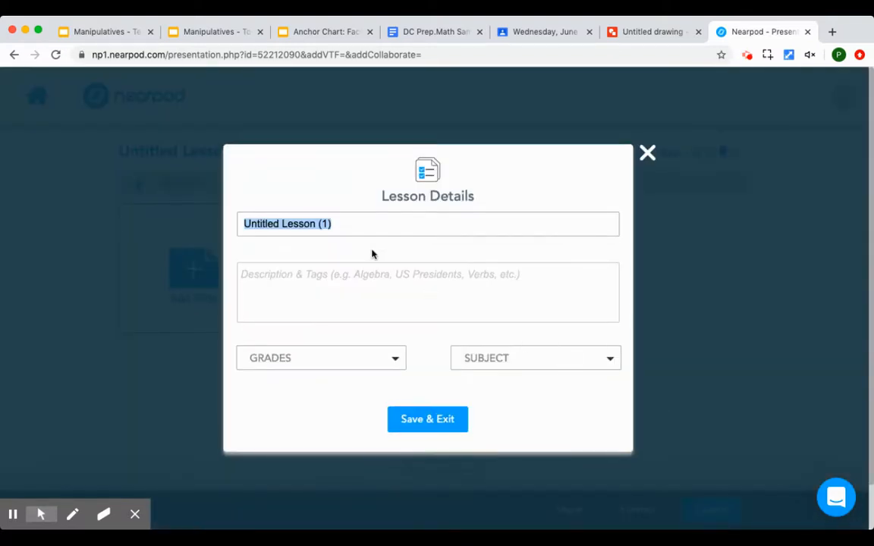
- Title the lesson 'Manipulatives Test', save, and show its student share link
text(Manipulatives T)
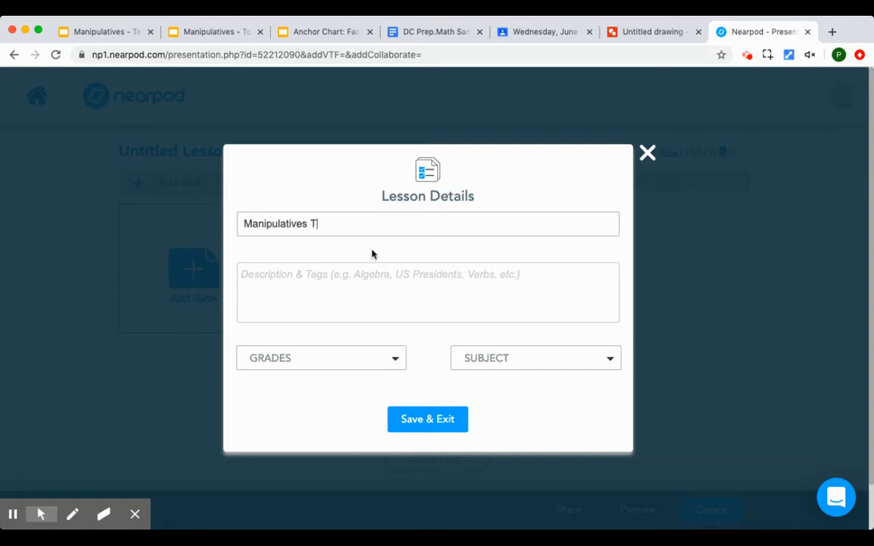
click(427, 419)
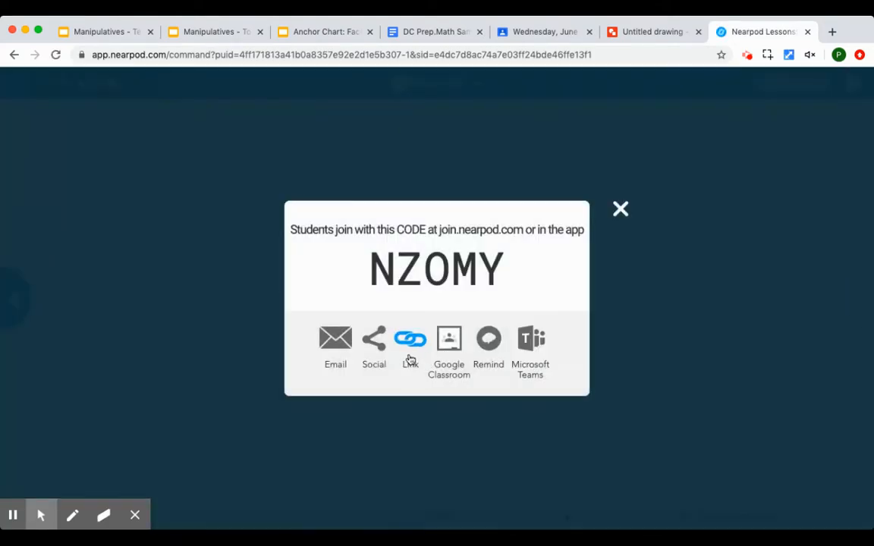
click(410, 341)
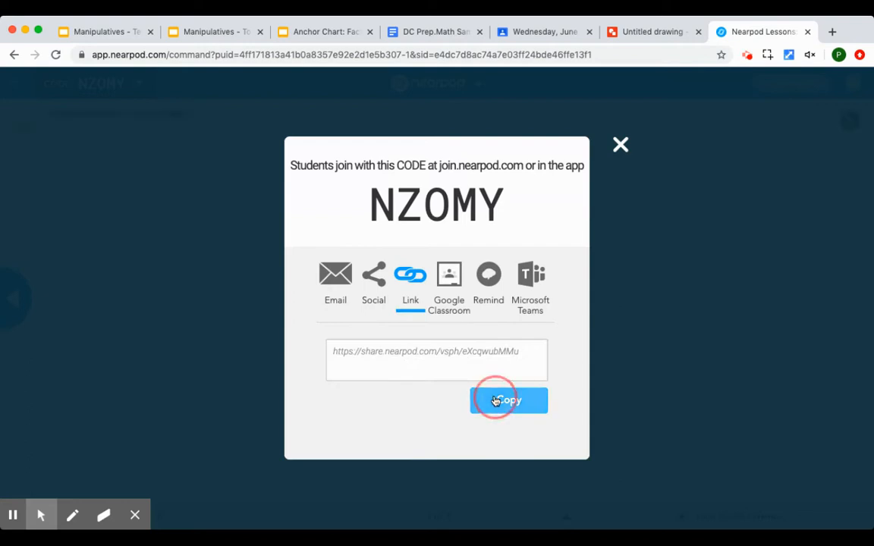
- Copy the student join link and open it in a new browser tab
click(508, 400)
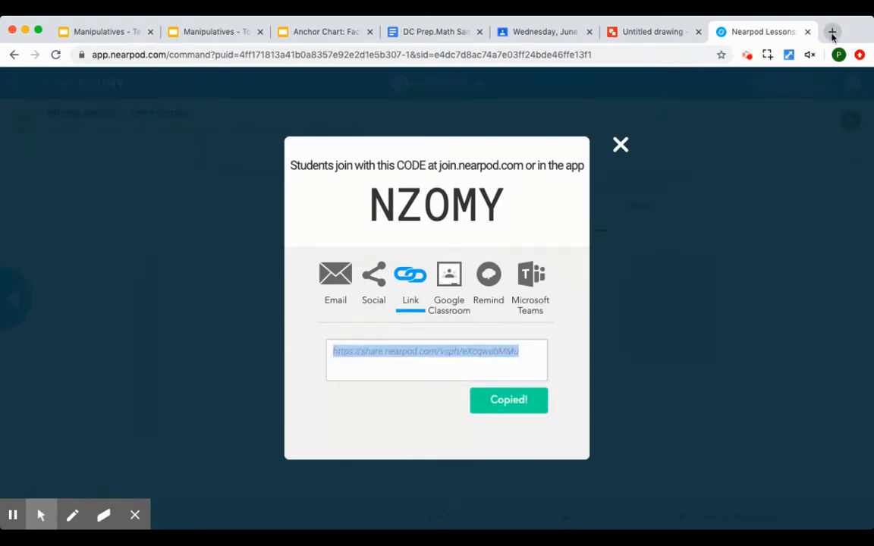
click(832, 31)
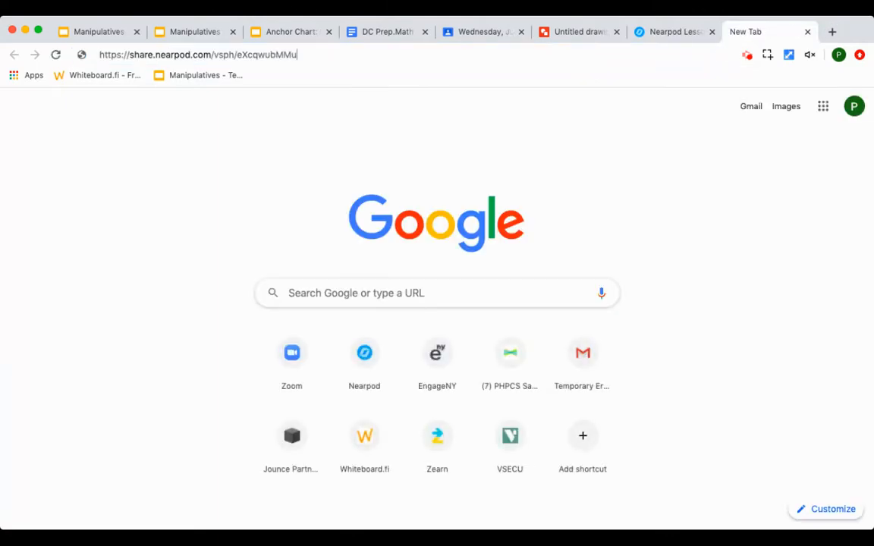
key(Return)
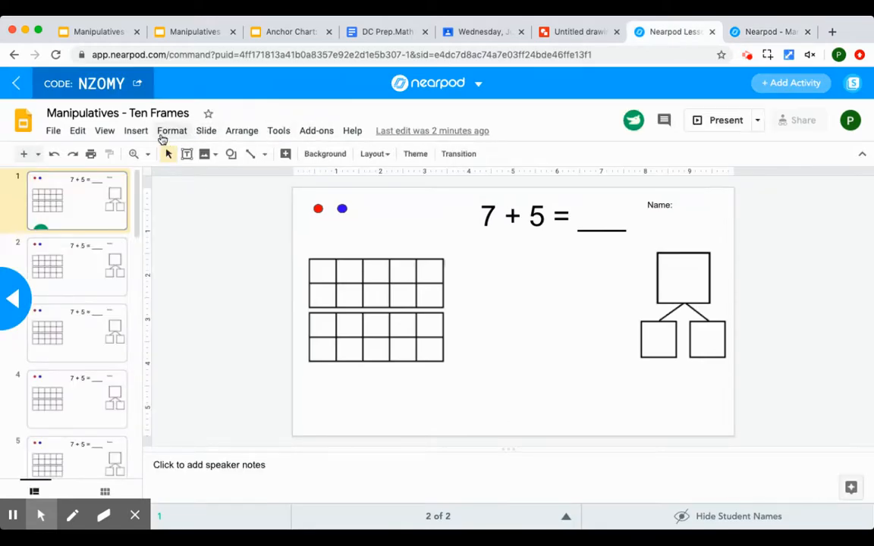
mouse_move(104, 134)
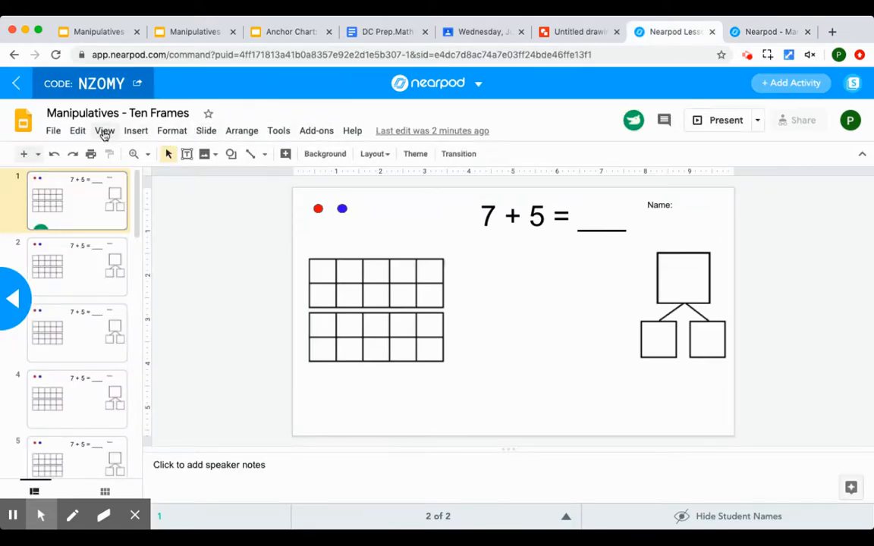
- Show the teacher's slides in Grid view and drag red counters into the first ten frame
click(105, 131)
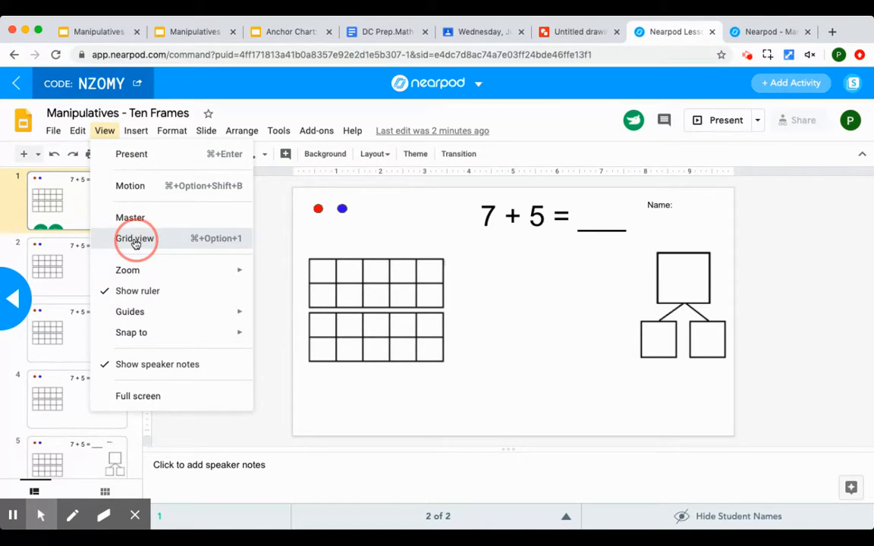
click(135, 238)
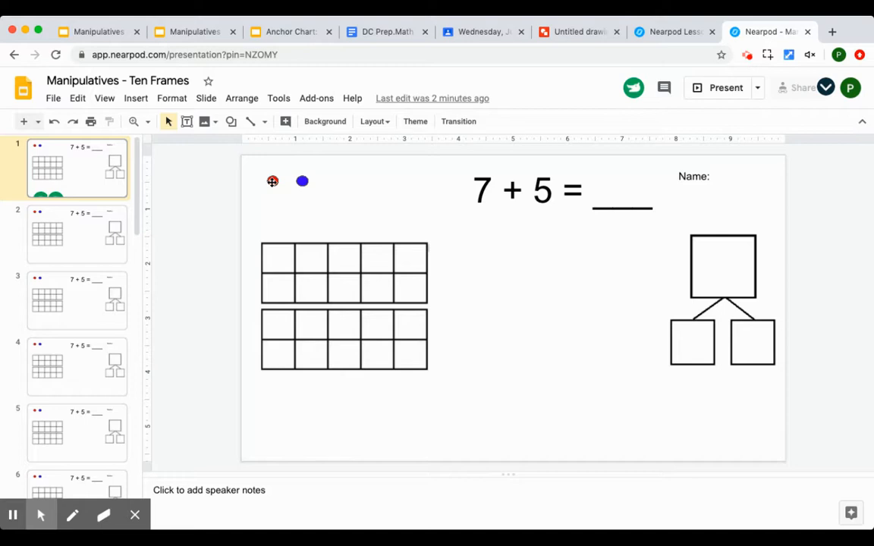
click(280, 260)
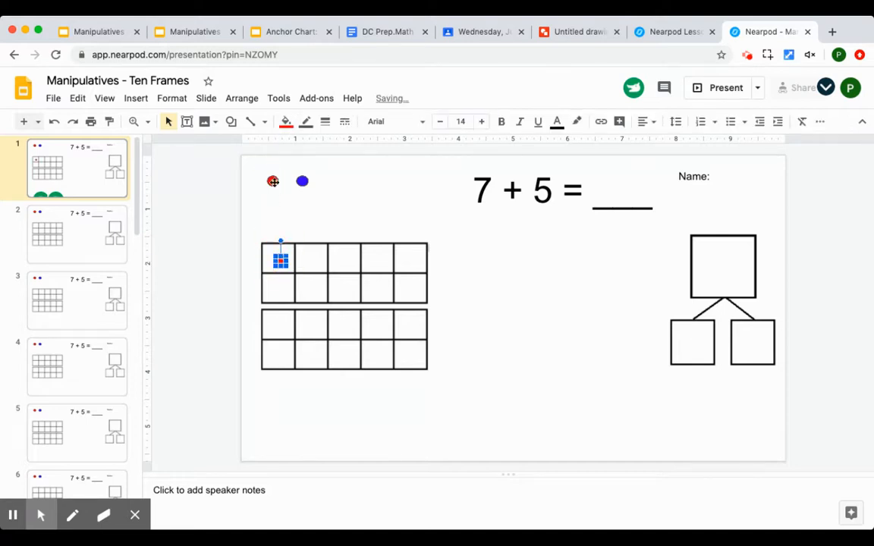
drag(280, 260, 271, 181)
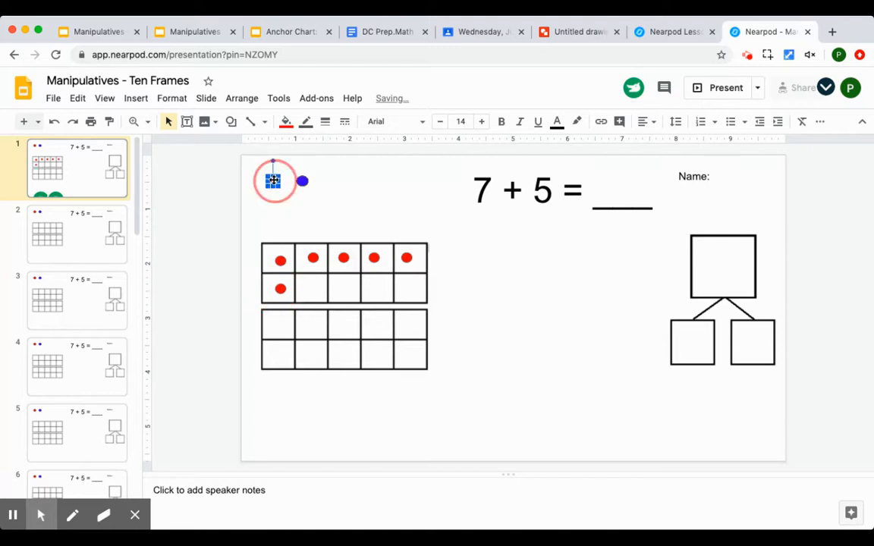
drag(273, 180, 312, 290)
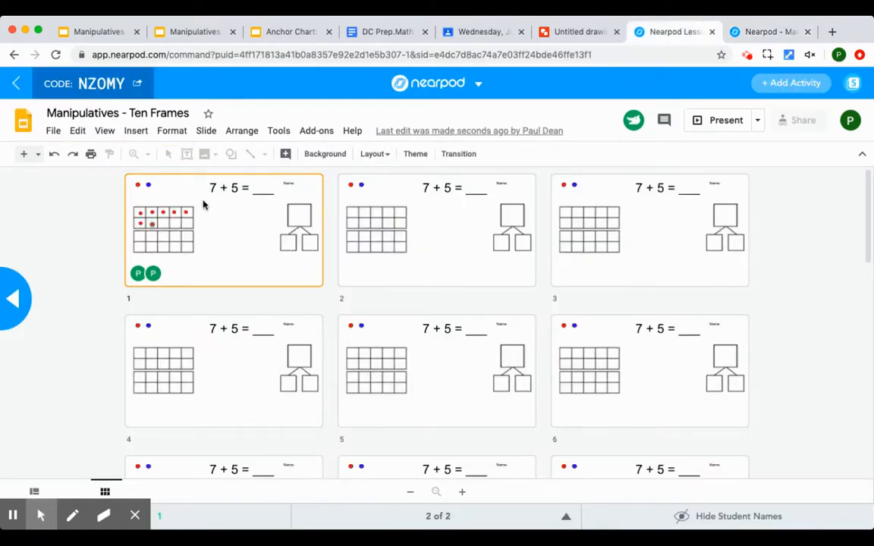
mouse_move(188, 275)
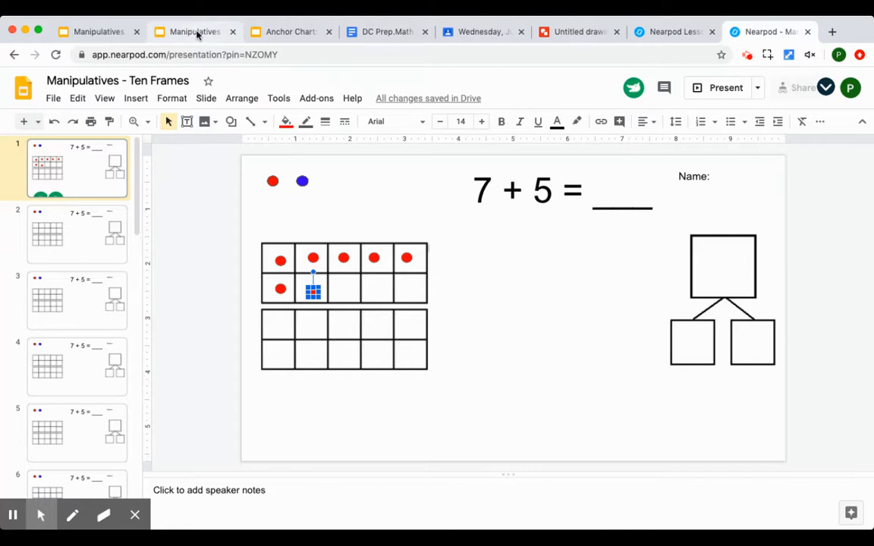
- Rearrange the toothpick copies into the triangle on the Toothpicks and Cubes slide
click(194, 31)
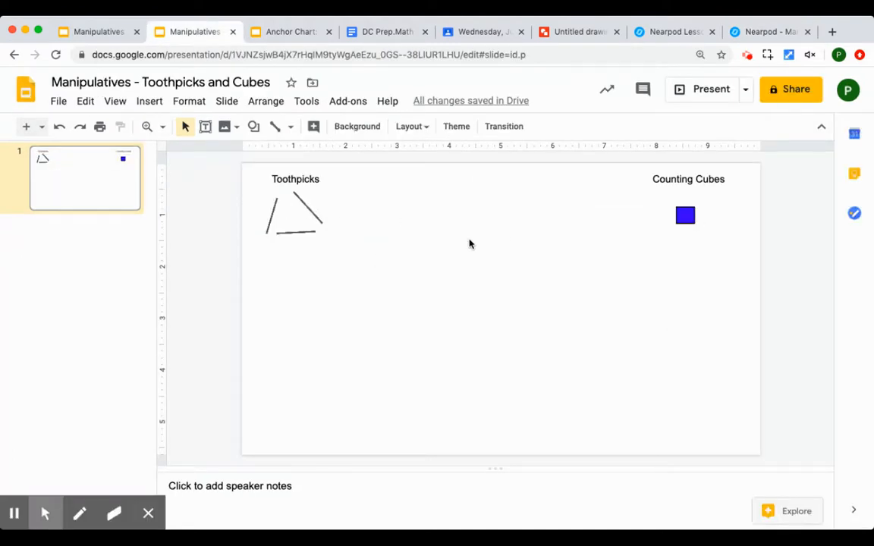
click(273, 217)
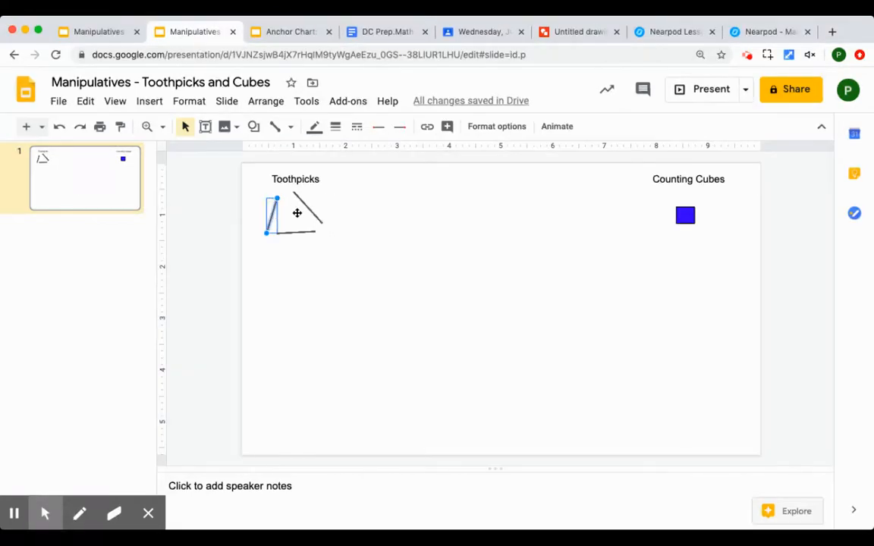
drag(275, 214, 307, 283)
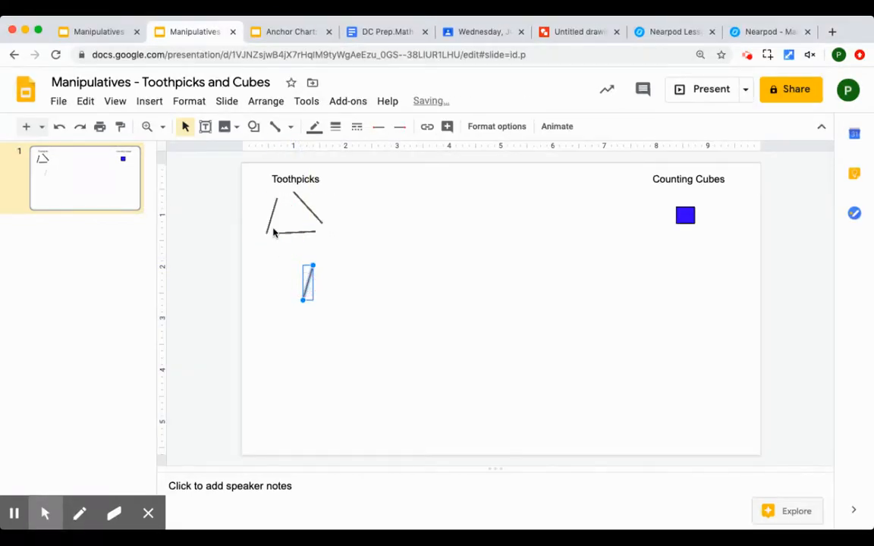
drag(307, 282, 352, 310)
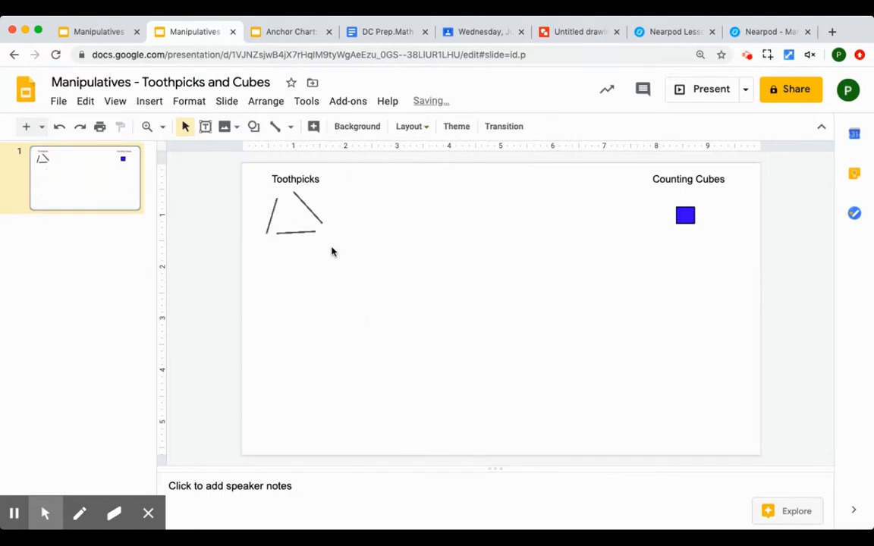
click(292, 233)
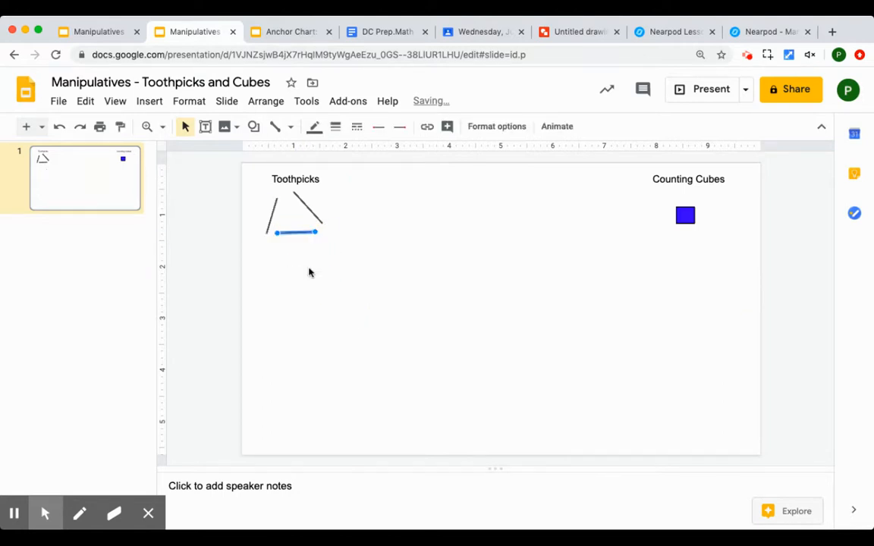
- Add a 'Name:' text label and duplicate the slide
click(684, 215)
text(Nam)
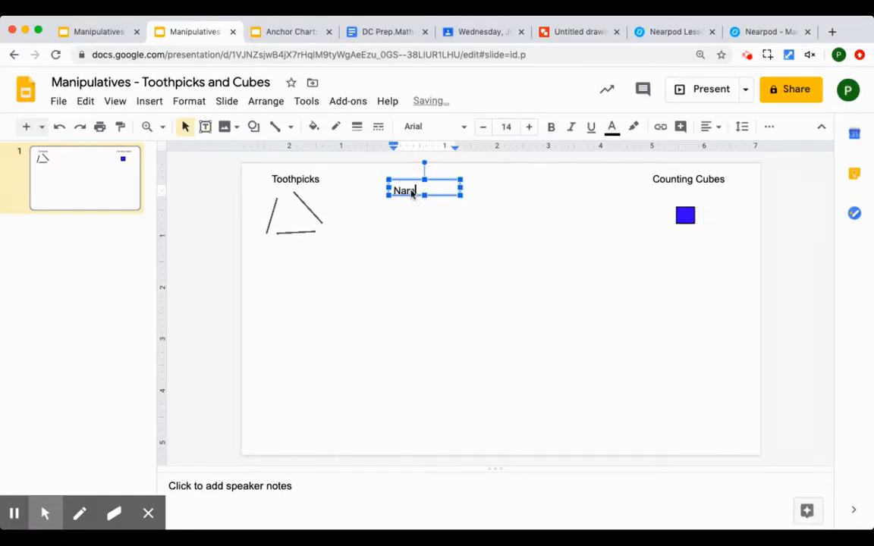
click(457, 234)
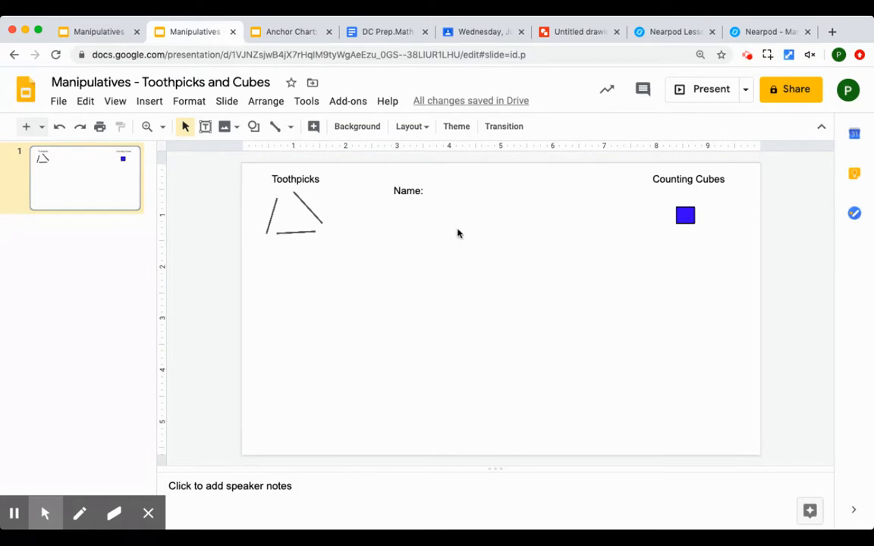
mouse_move(95, 193)
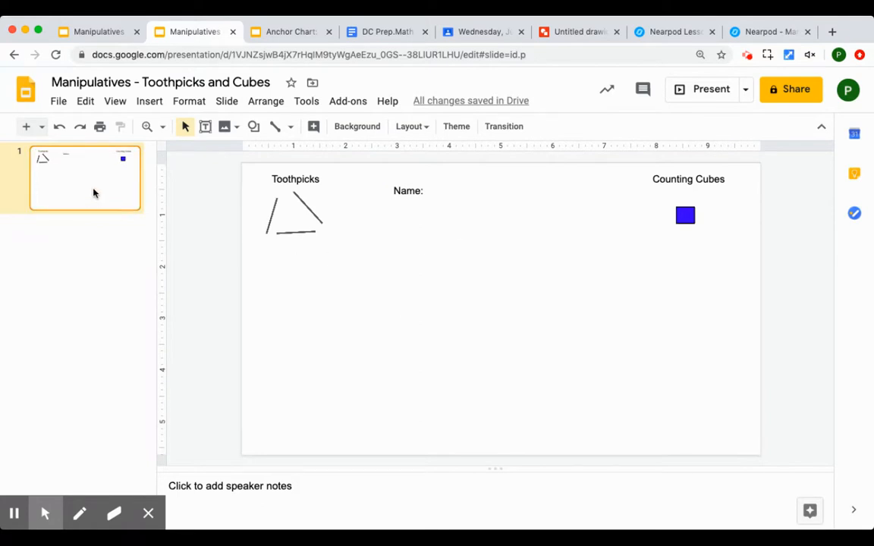
right_click(84, 178)
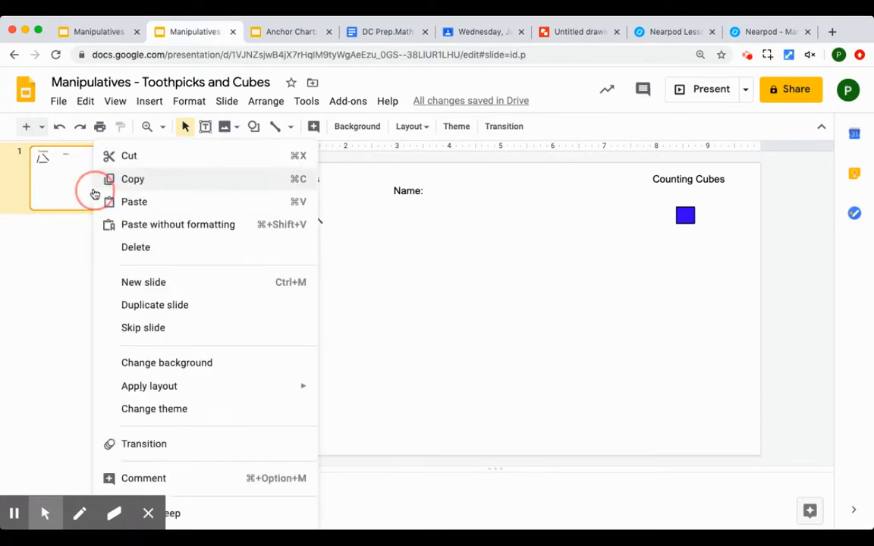
click(155, 305)
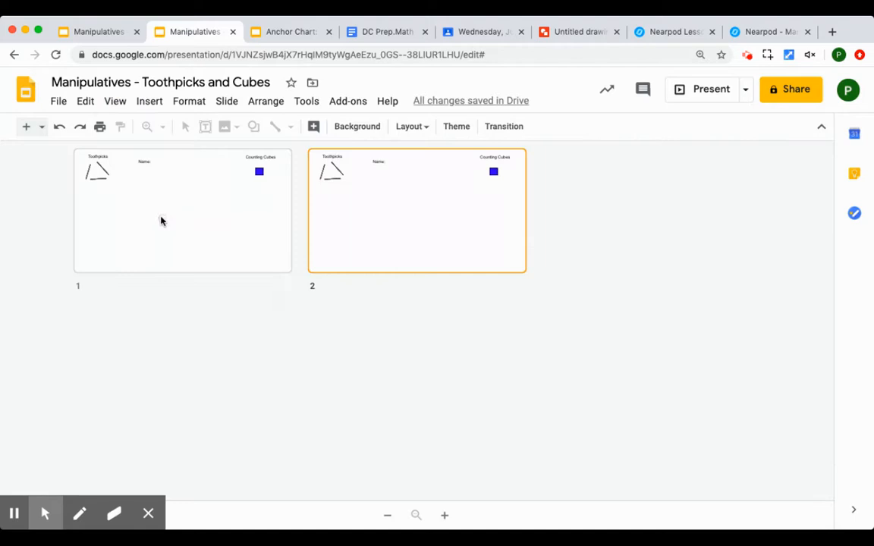
mouse_move(586, 236)
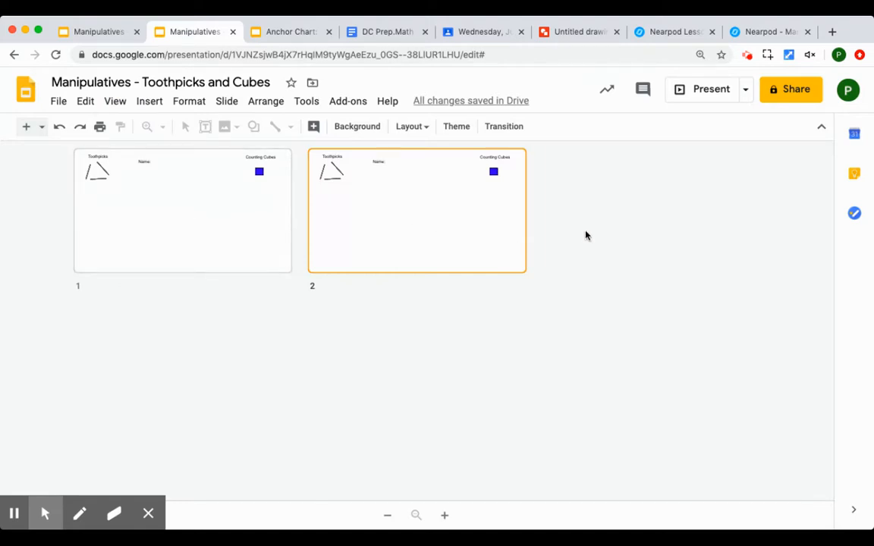
mouse_move(626, 73)
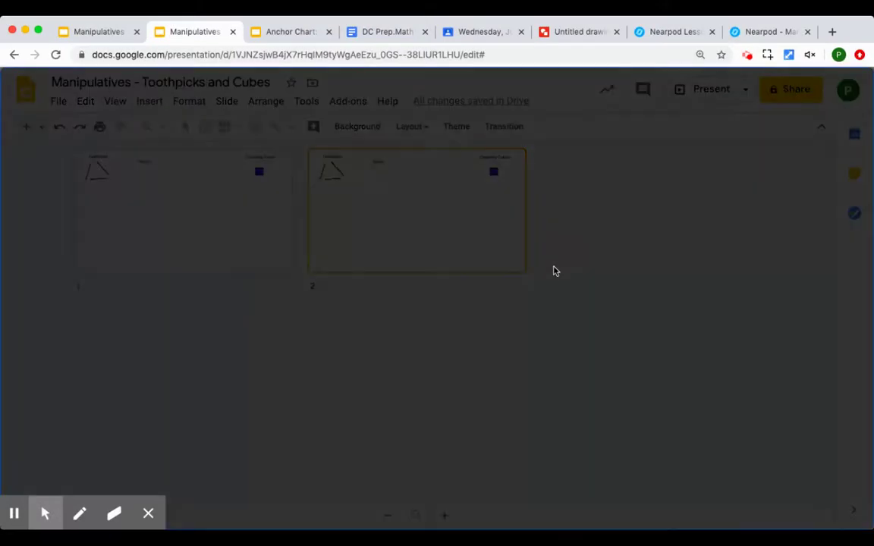
- Set General access to 'Anyone with the link' with Editor permission and confirm
click(791, 89)
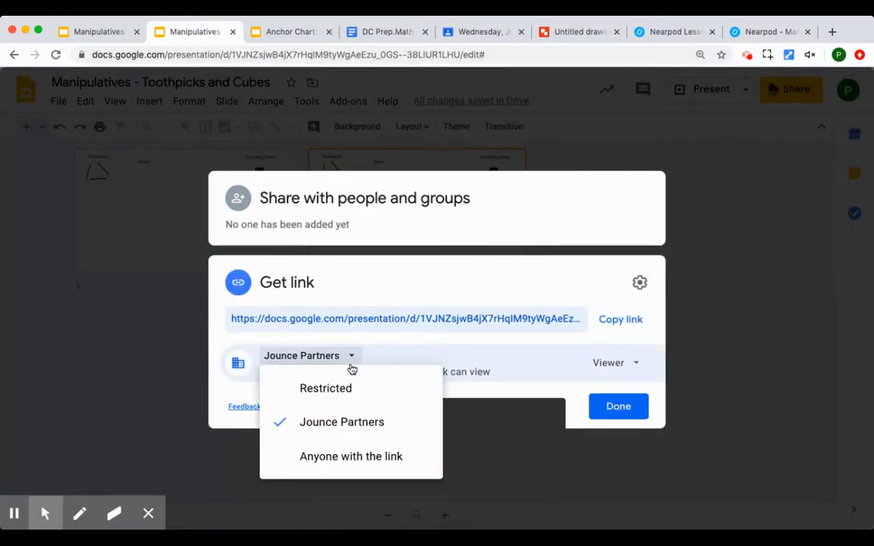
click(350, 456)
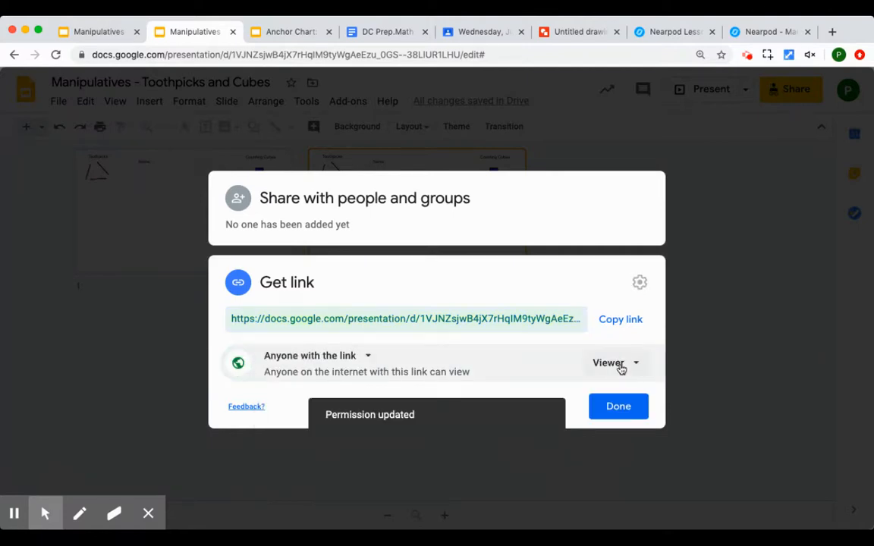
click(615, 363)
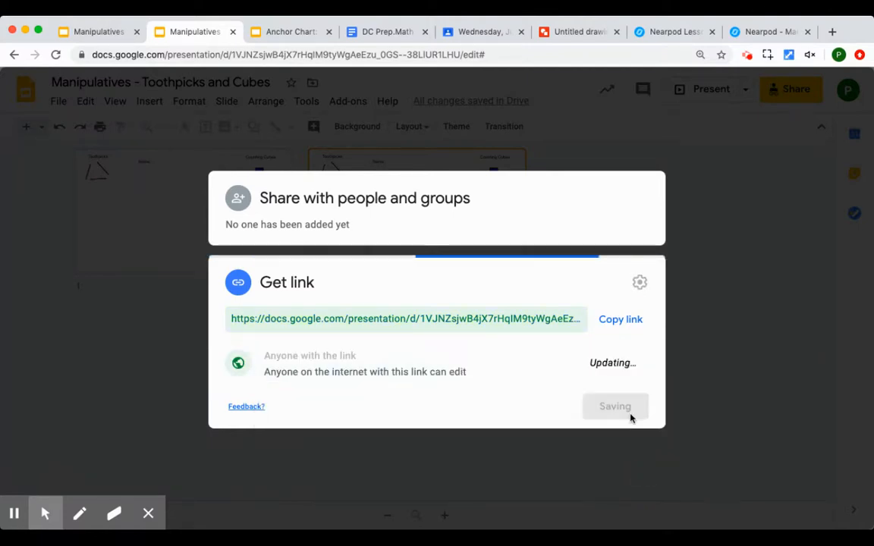
click(614, 406)
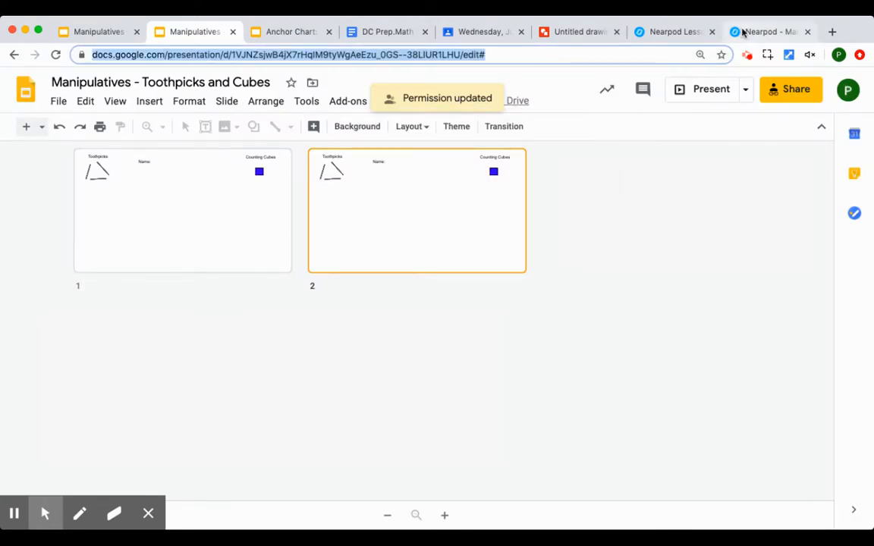
- Return to the Nearpod tab and leave the live session to edit the lesson
click(768, 31)
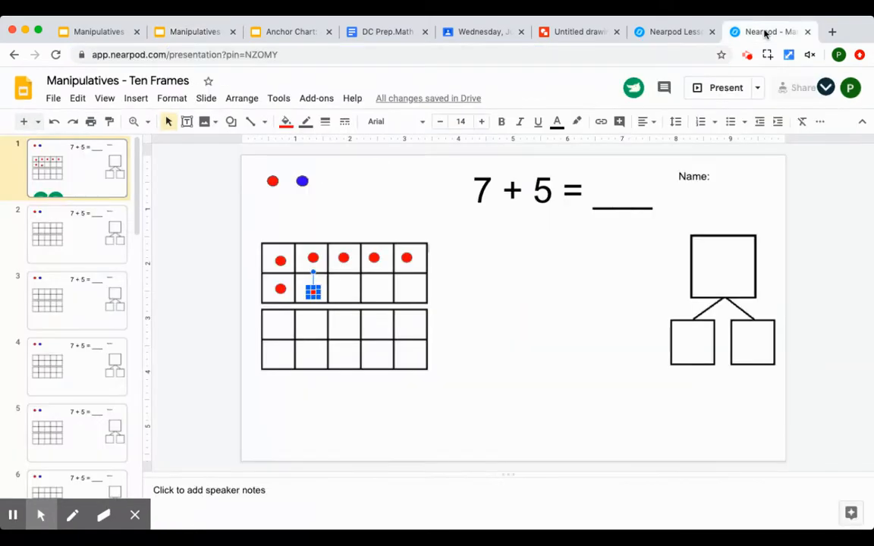
mouse_move(670, 31)
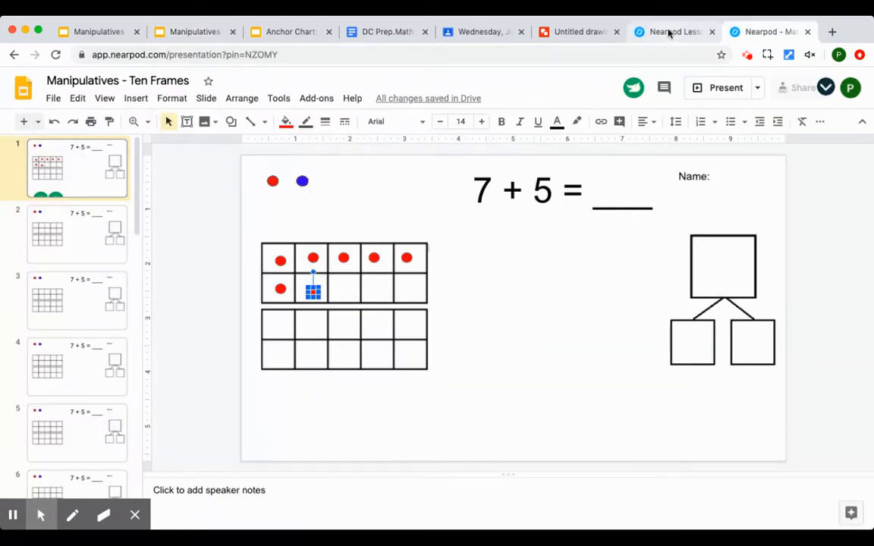
click(673, 32)
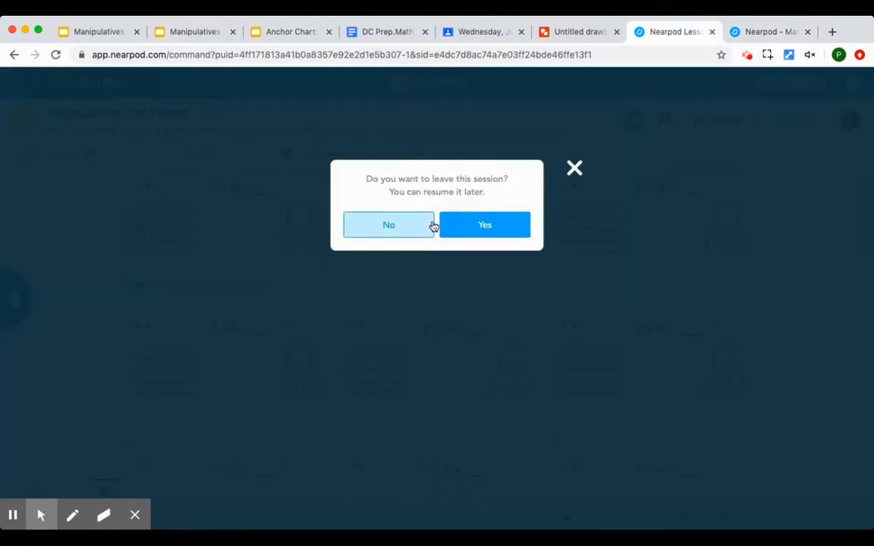
click(485, 224)
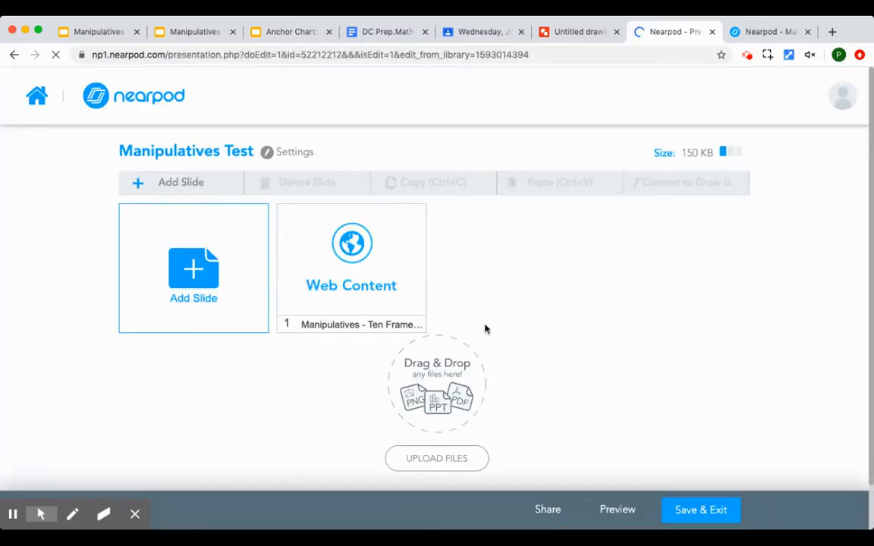
- Add a Web Content slide with the Toothpicks and Cubes link and save it
click(194, 268)
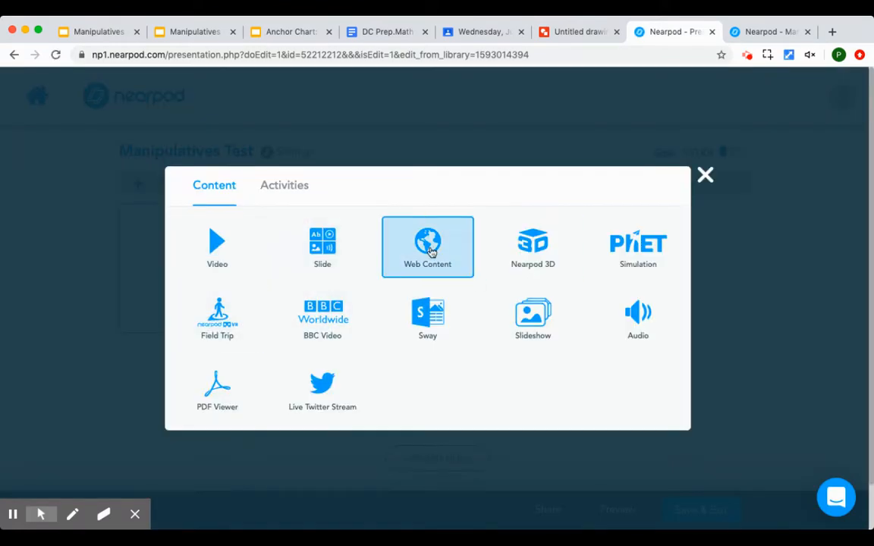
click(427, 246)
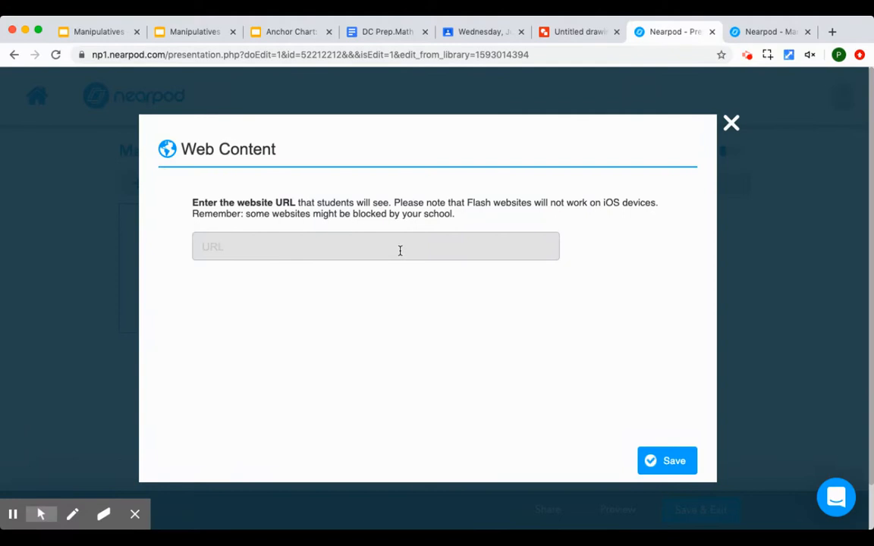
click(666, 461)
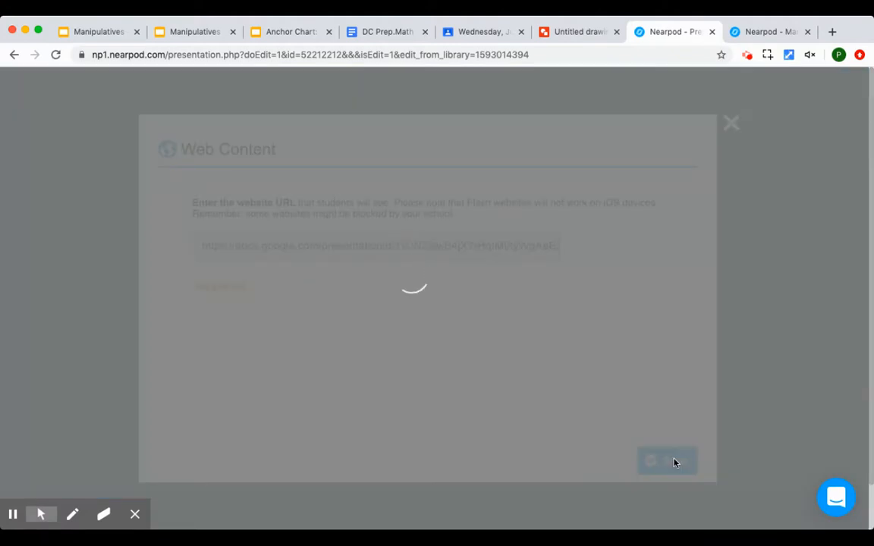
click(667, 461)
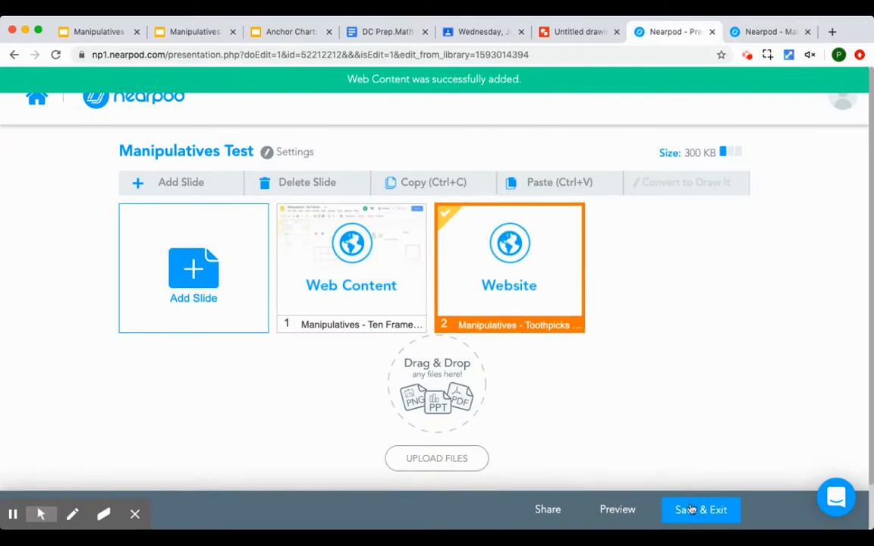
- Save and exit the Manipulatives Test lesson, then return to Nearpod's My Library
click(700, 510)
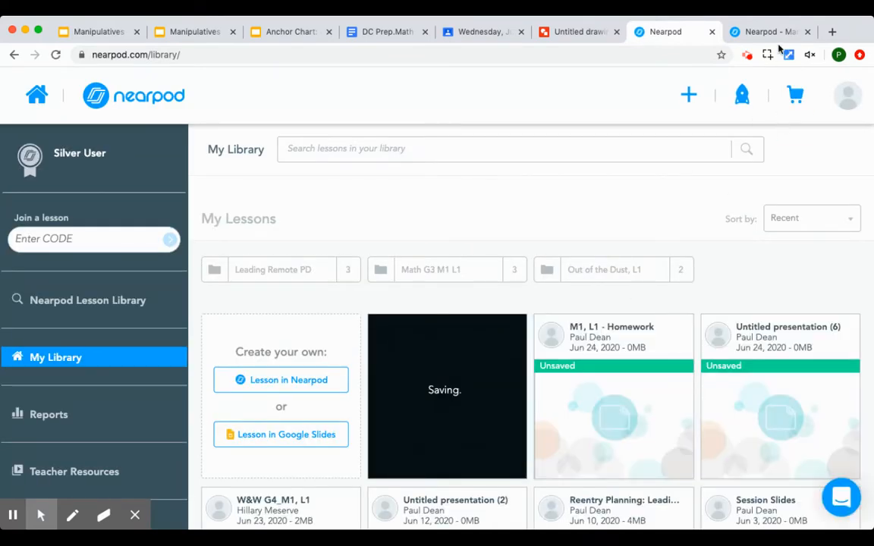
click(769, 31)
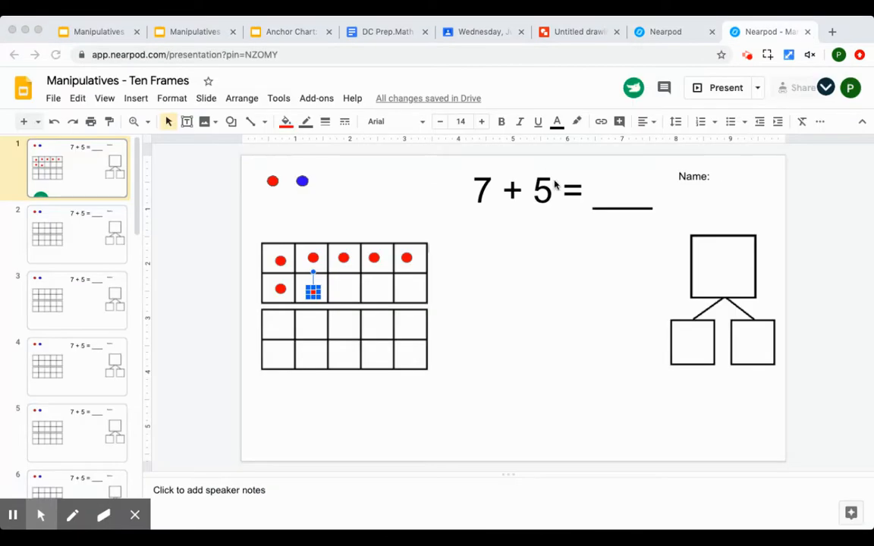
mouse_move(514, 199)
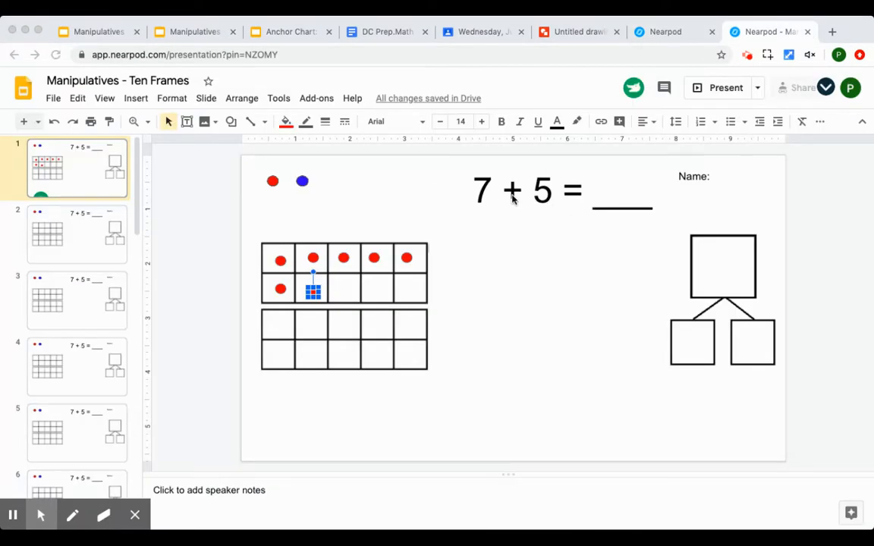
click(670, 32)
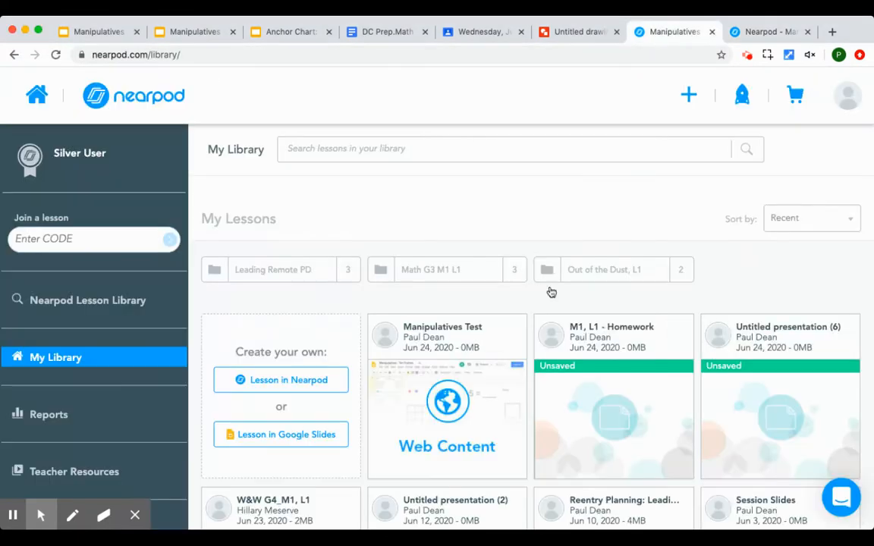